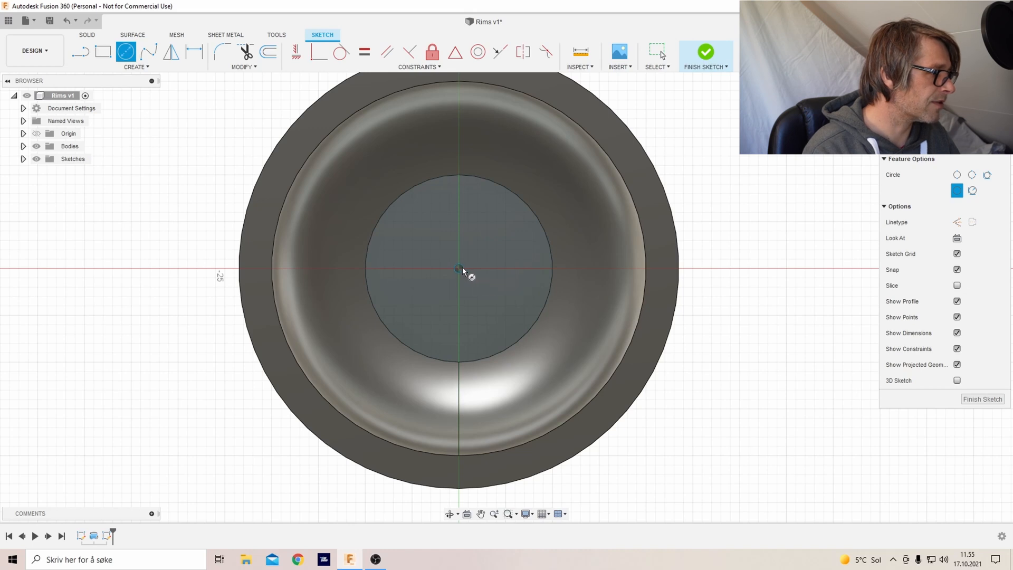
Draw a 4 mm circle at the rim centre and begin a circumscribed hexagon around it.
left_click(458, 268)
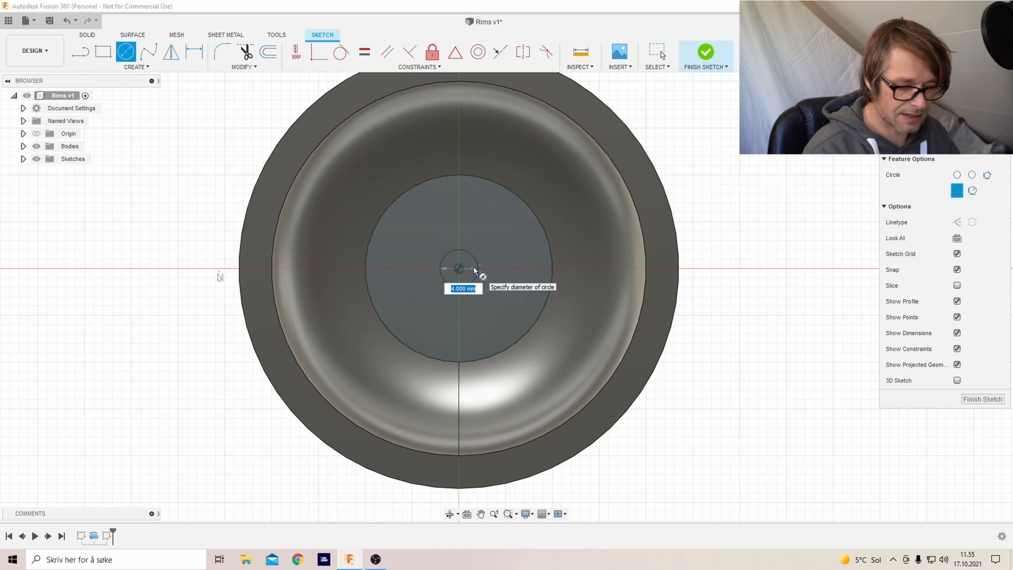
type("4")
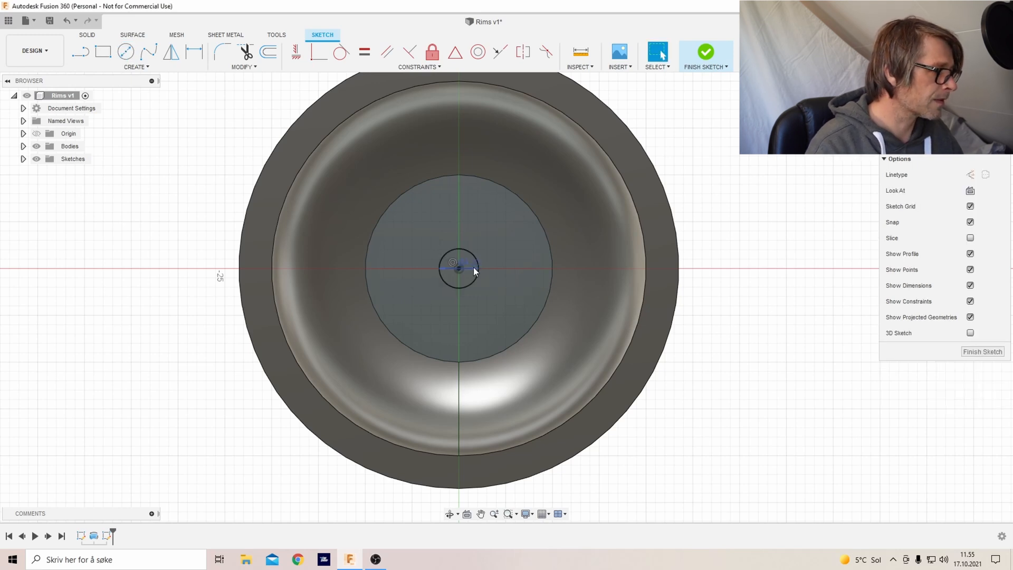
left_click(135, 58)
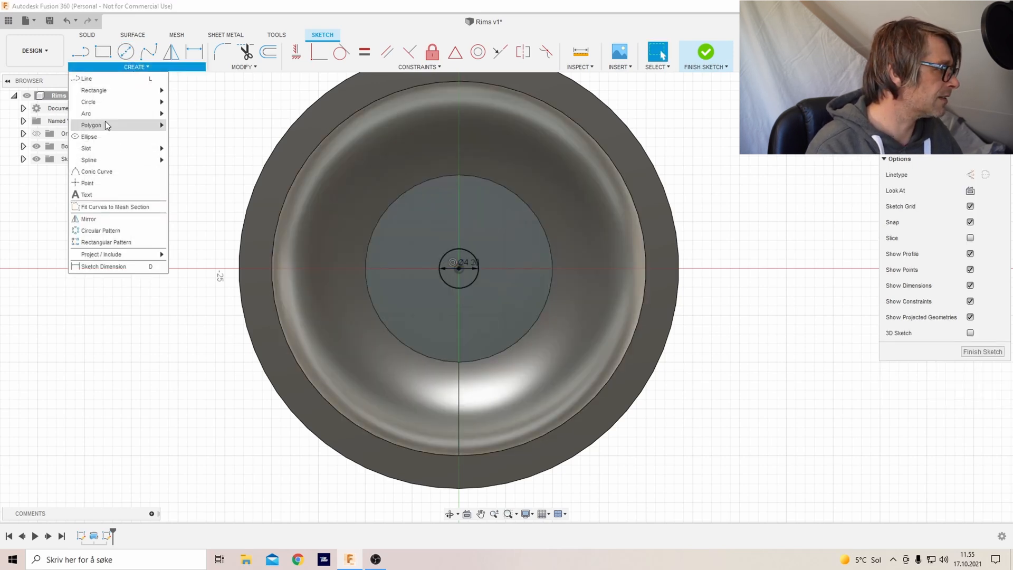
mouse_move(91, 124)
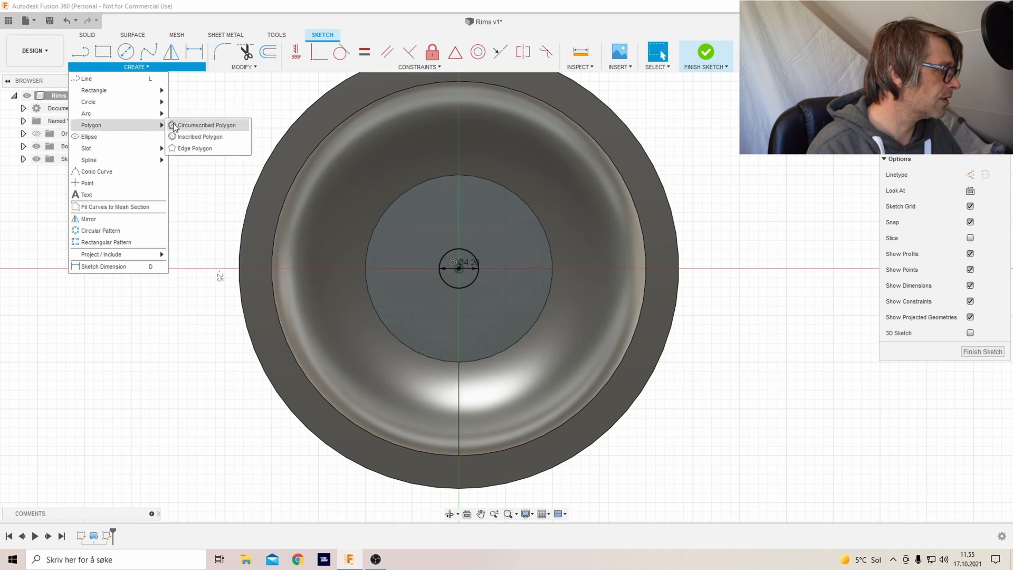
left_click(205, 124)
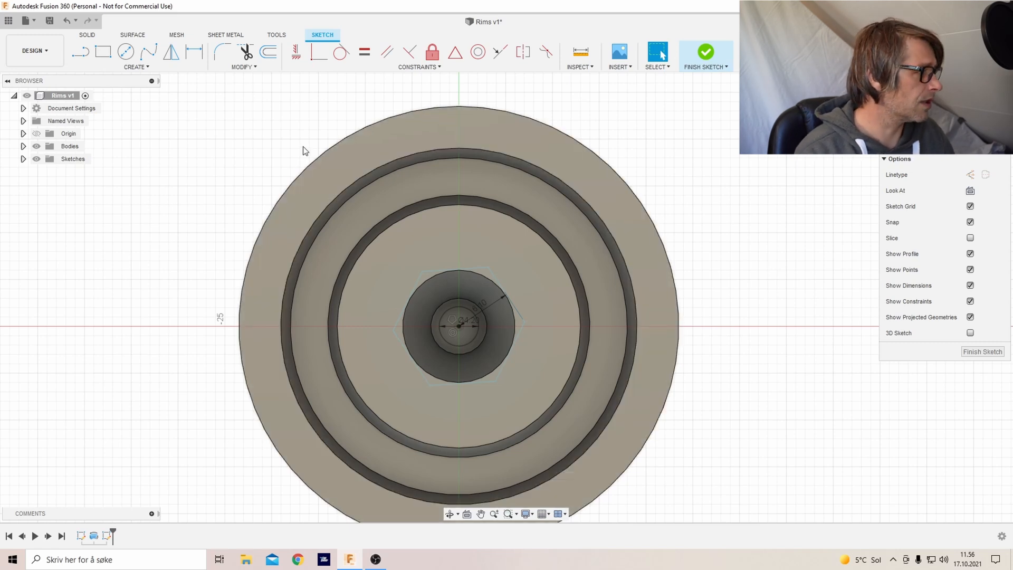
Draw a 2.5 mm circle on the flat ring of the rim.
left_click(126, 52)
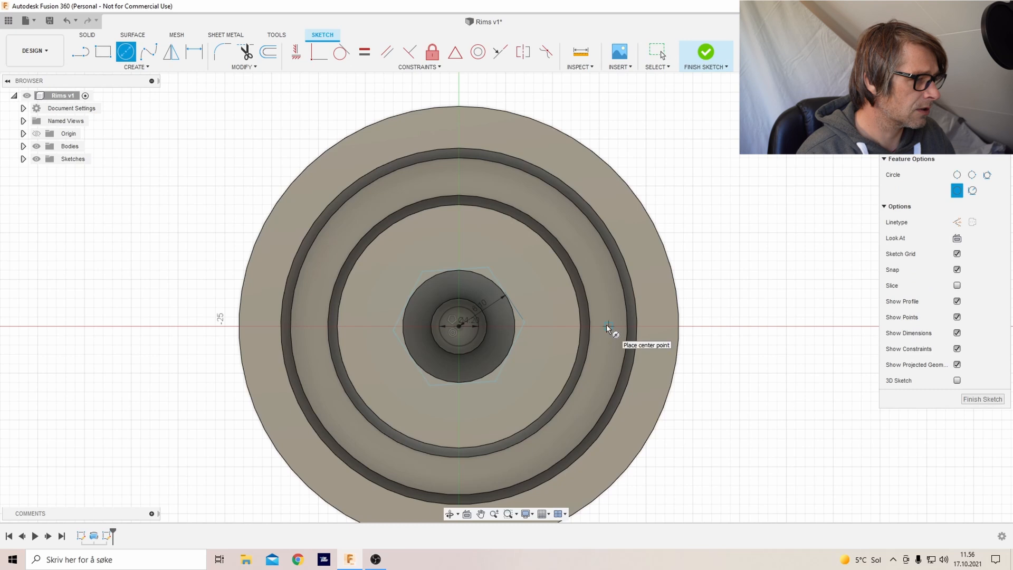
left_click(606, 326)
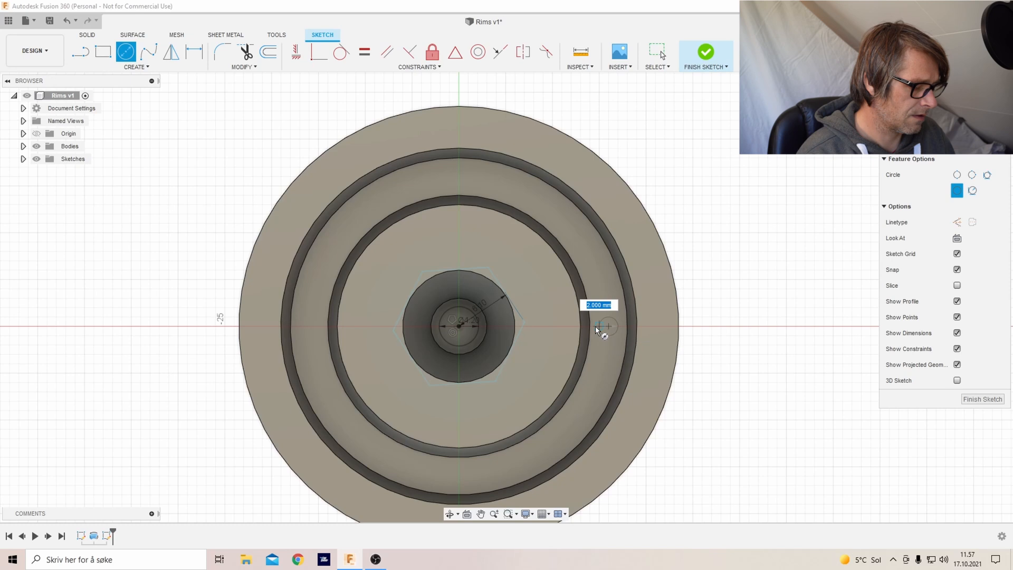
type("3")
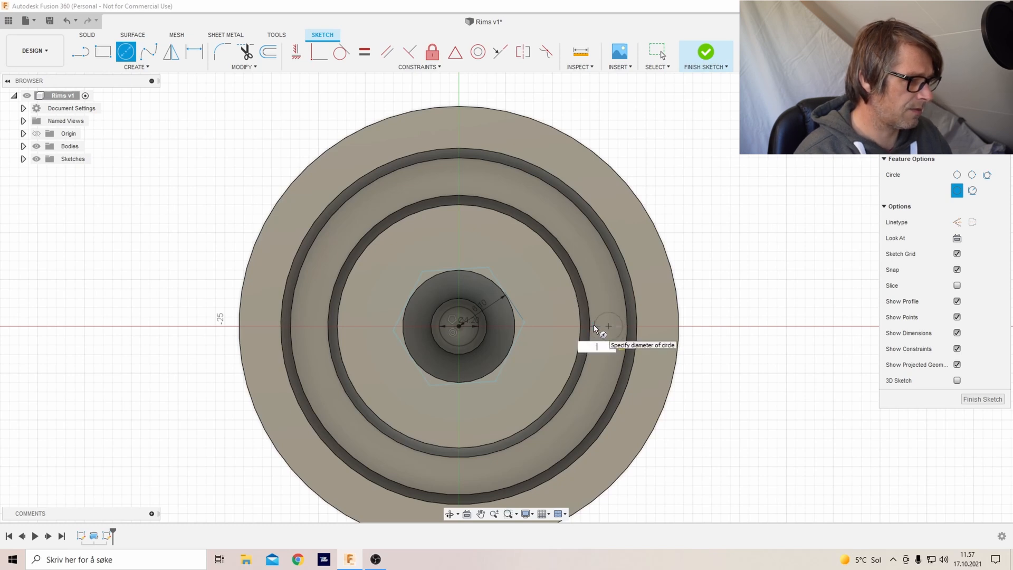
type("2.5")
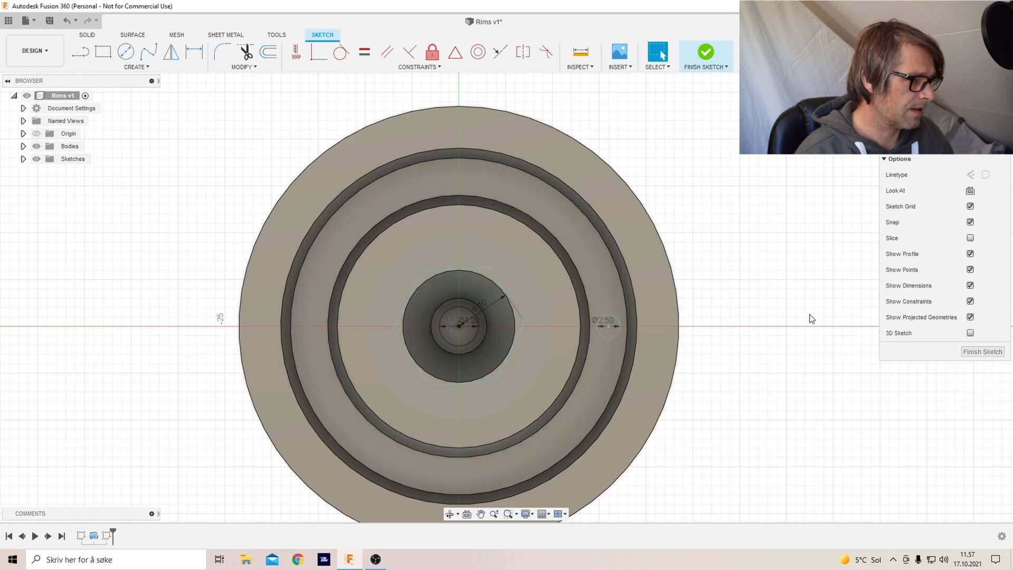
left_click(608, 326)
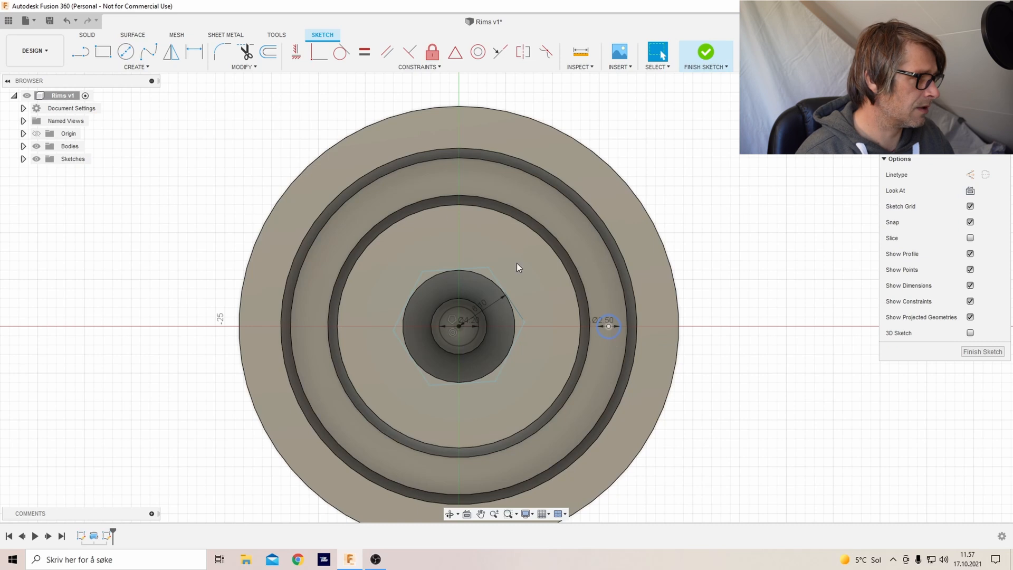
Circular-pattern the 2.5 mm circle around the rim centre.
left_click(135, 67)
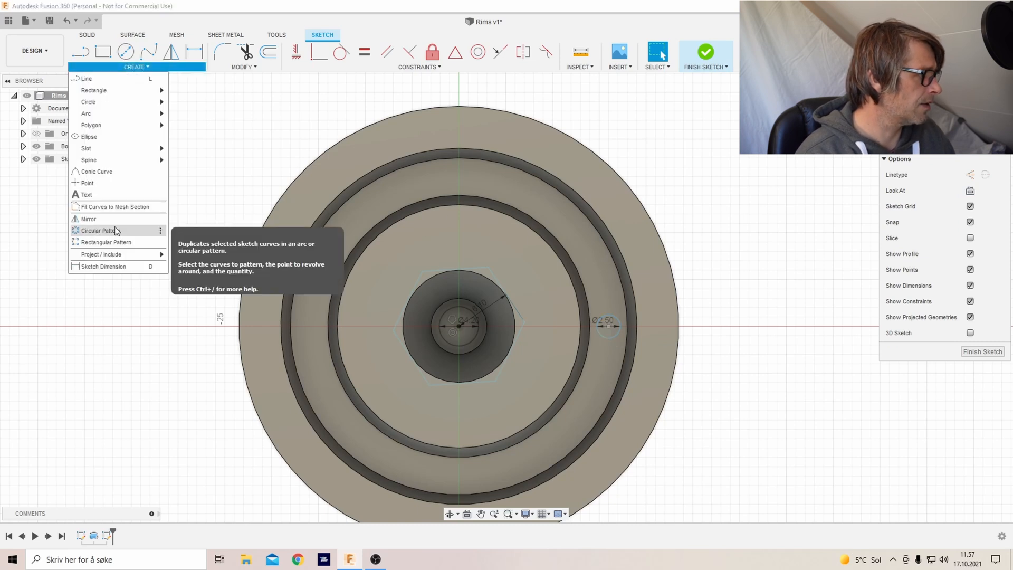
left_click(98, 231)
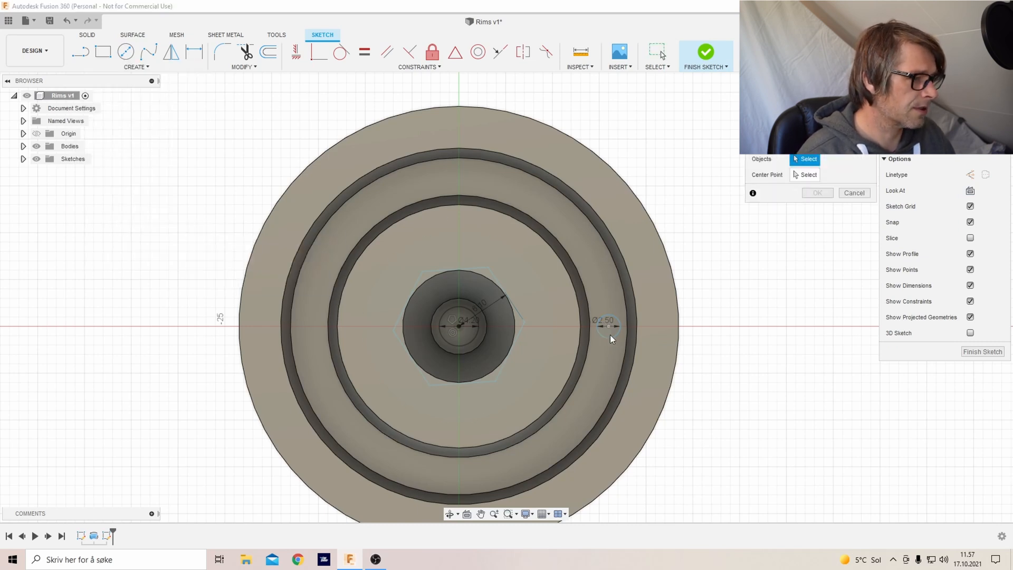
left_click(608, 326)
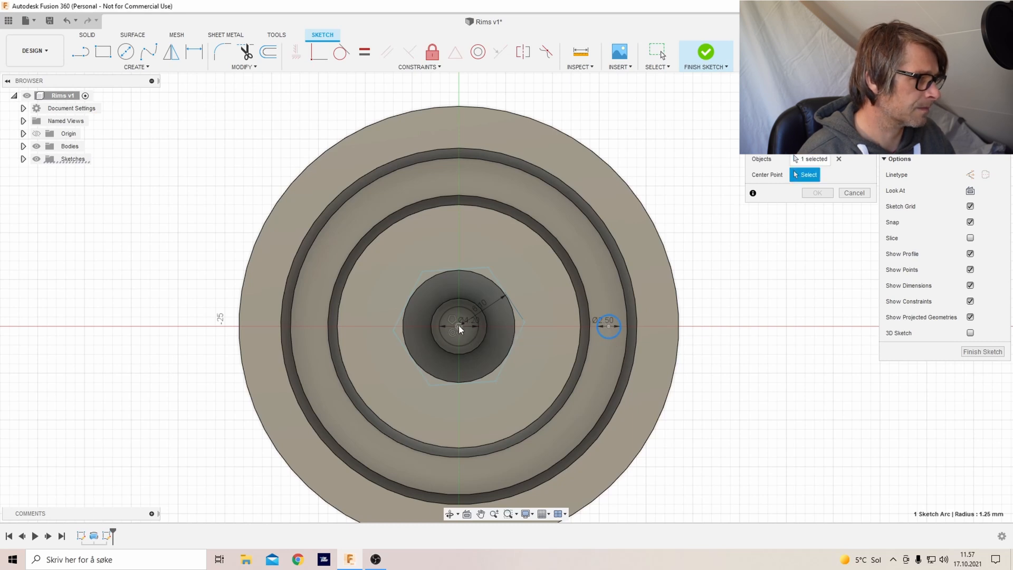
left_click(383, 456)
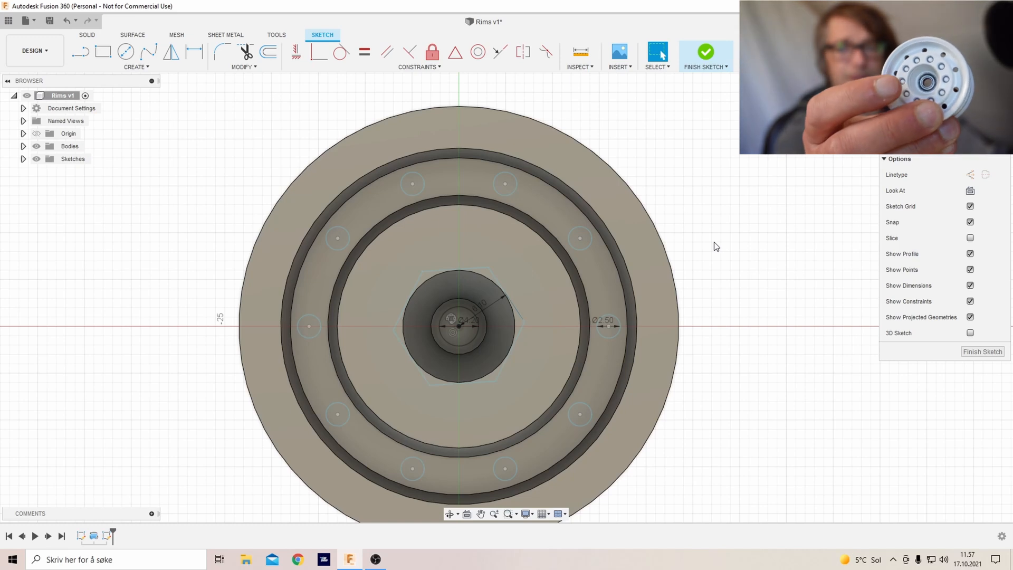
mouse_move(690, 224)
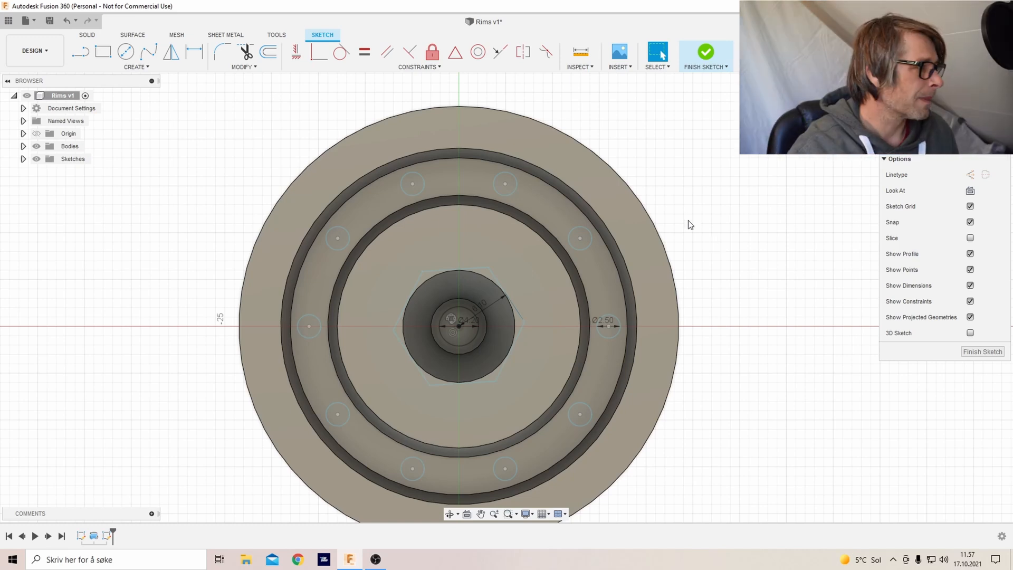
Draw a 3 mm circle above the centre hexagon.
left_click(126, 52)
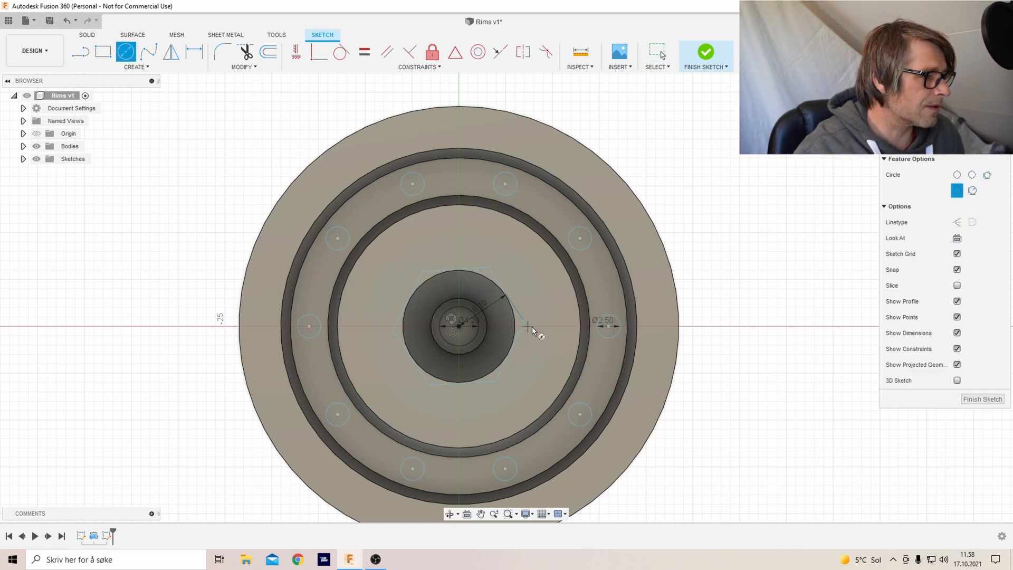
left_click(459, 242)
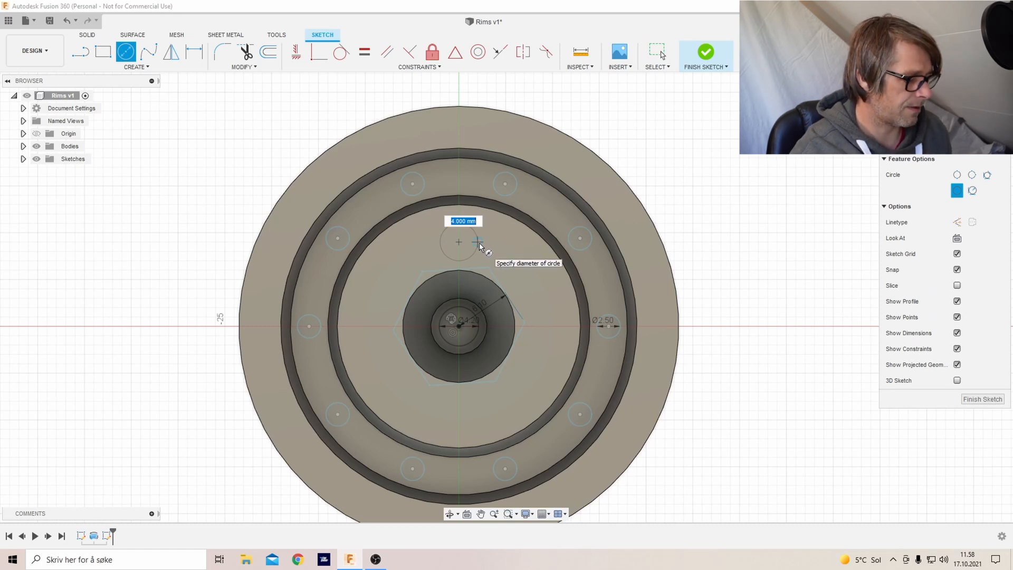
type("3")
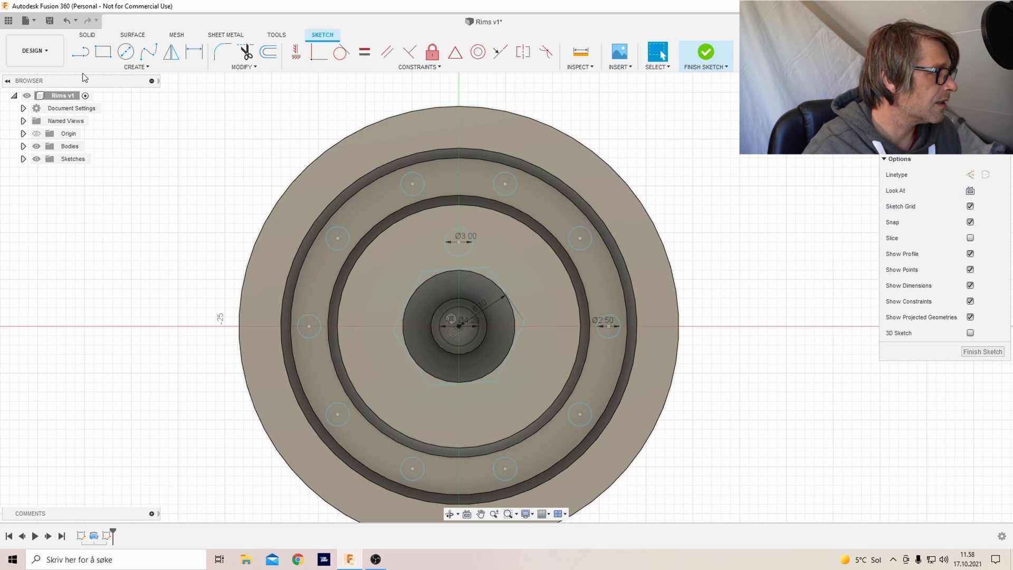
left_click(135, 66)
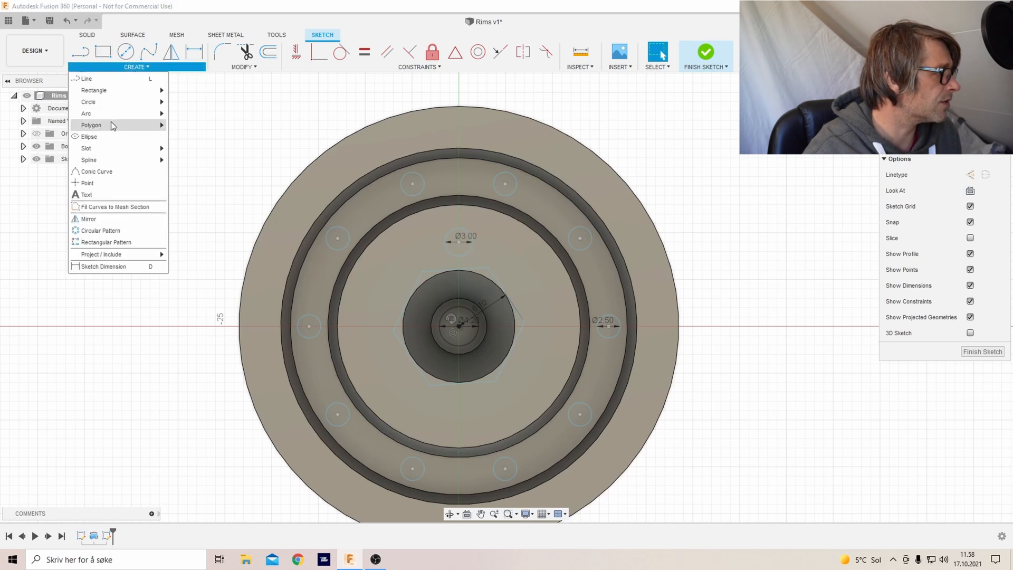
mouse_move(86, 194)
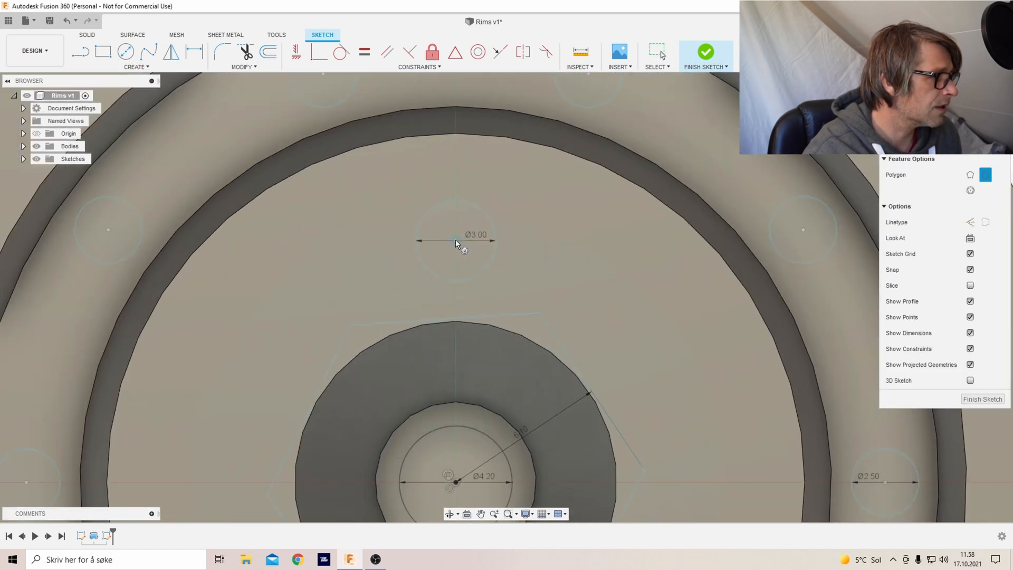
Pattern the bolt-head hexagon and circle ten times around the centre point.
left_click(136, 66)
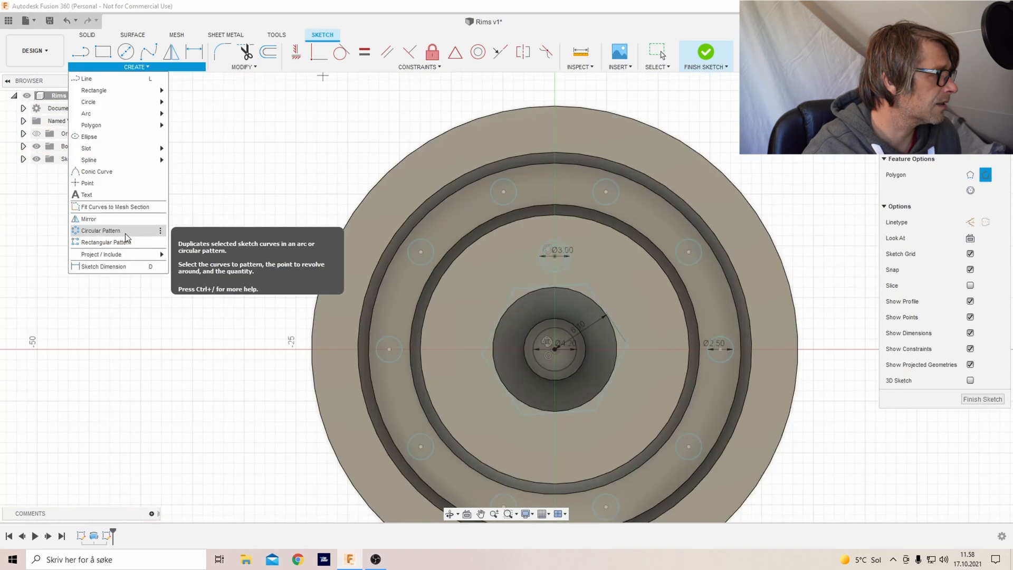
left_click(101, 230)
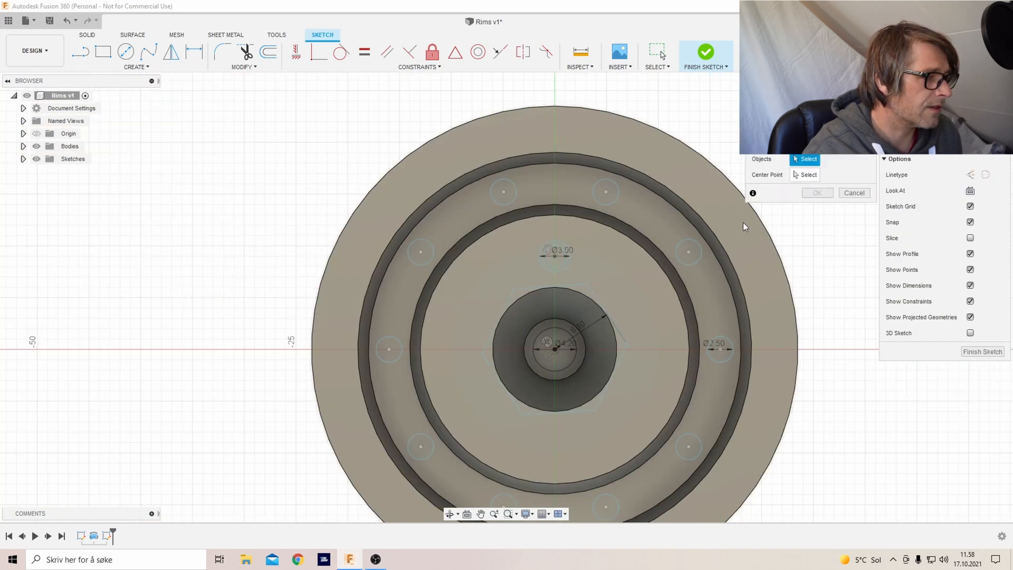
left_click(554, 256)
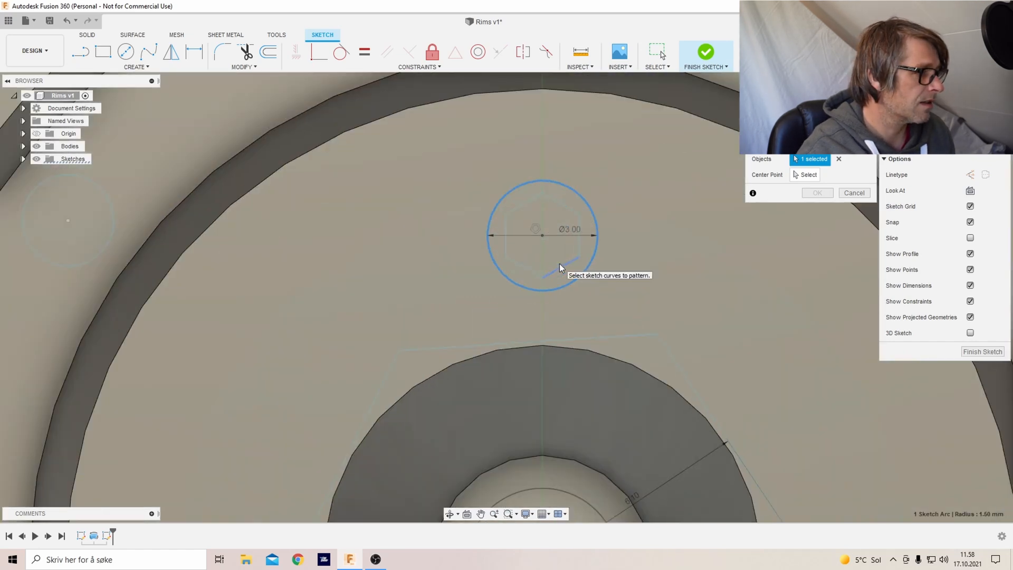
left_click(523, 271)
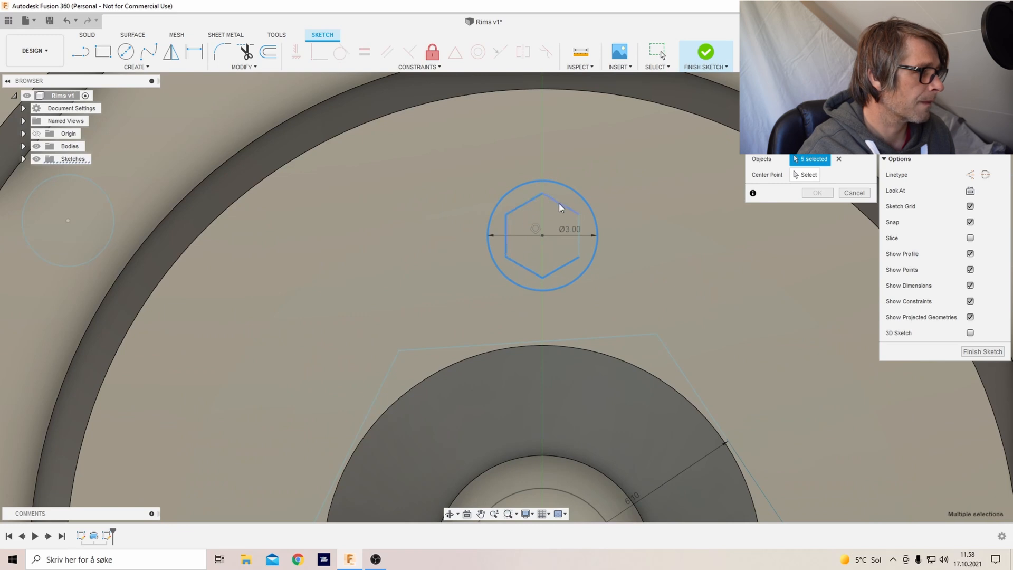
left_click(559, 207)
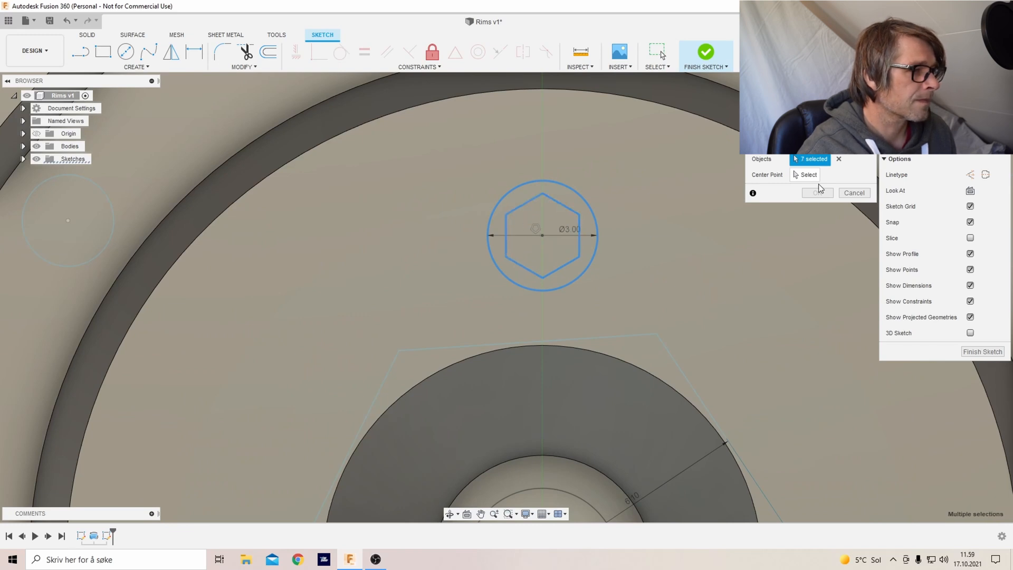
scroll("down", 3)
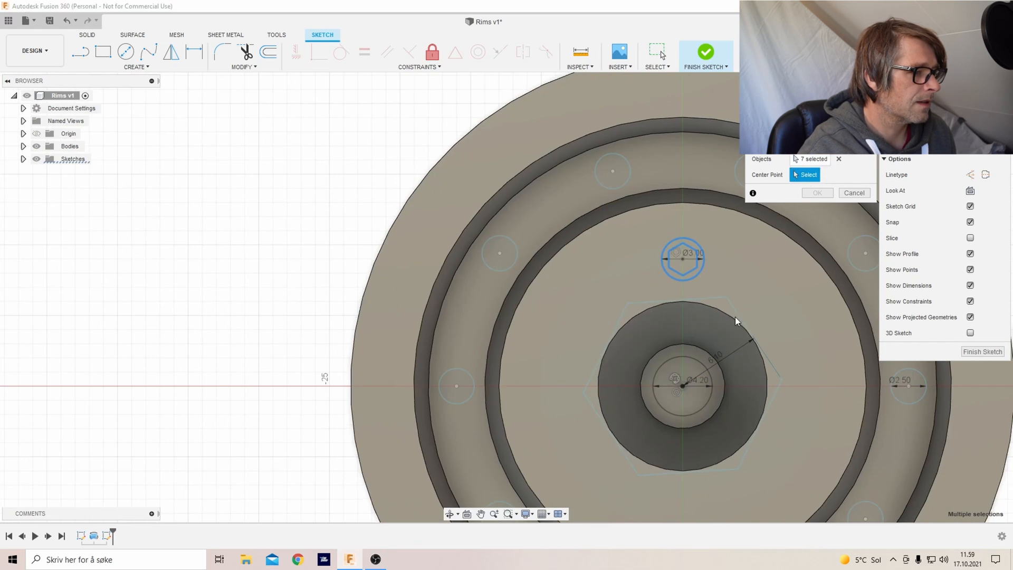
left_click(676, 380)
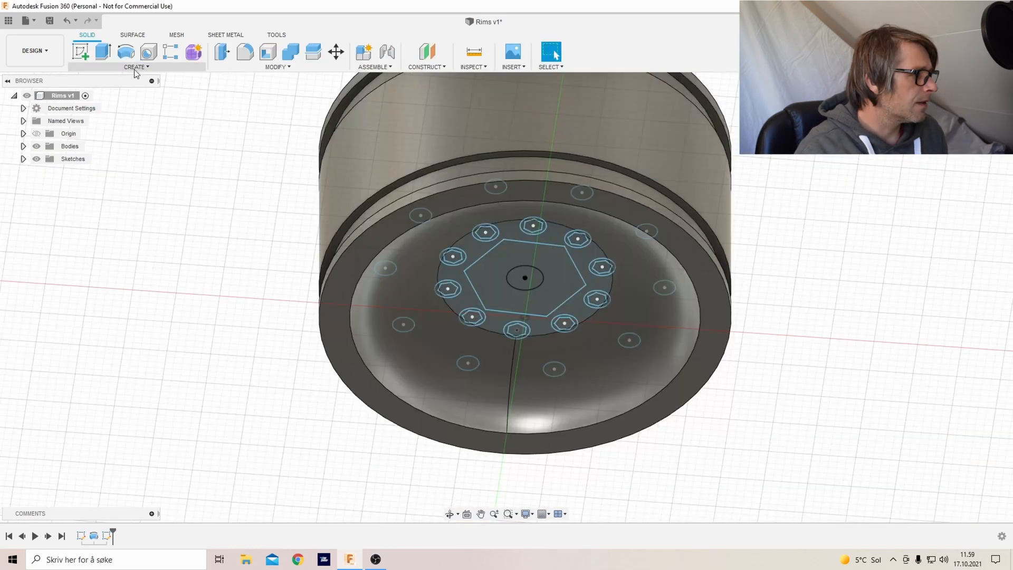
Cut the ten Ø2.50 circles through the rim, two-sided at 3 mm and 16 mm.
left_click(101, 52)
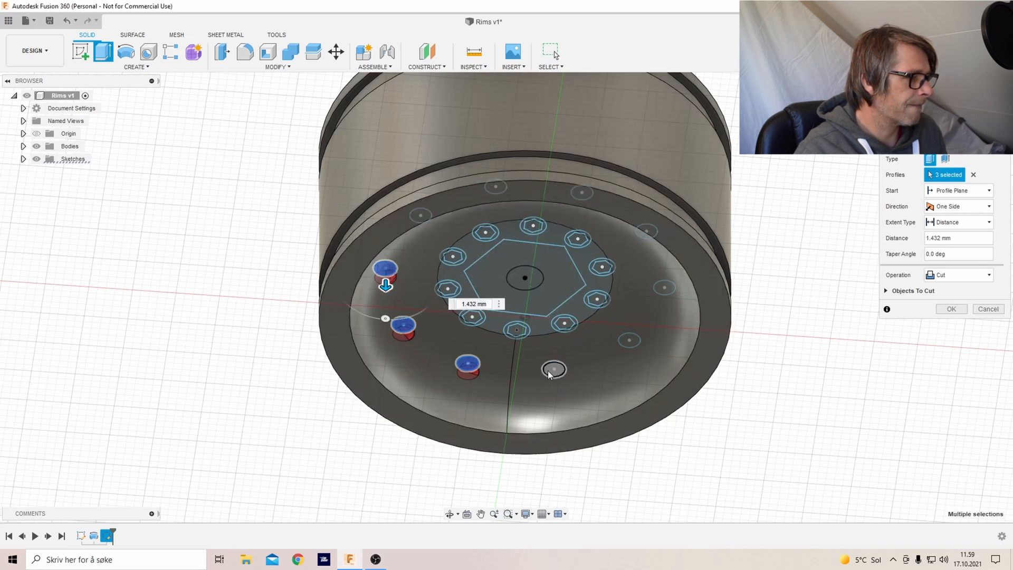
left_click(554, 368)
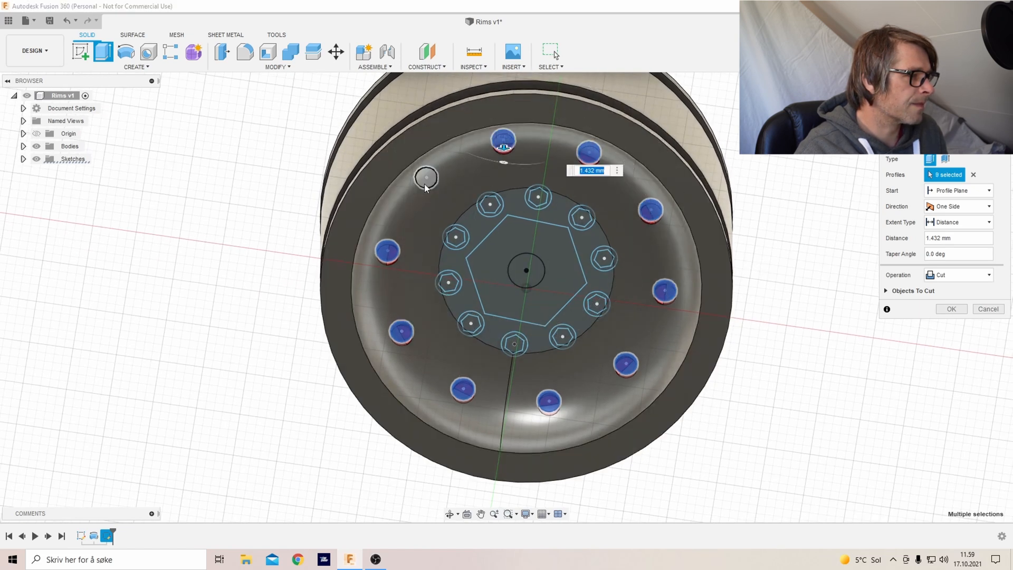
left_click(958, 206)
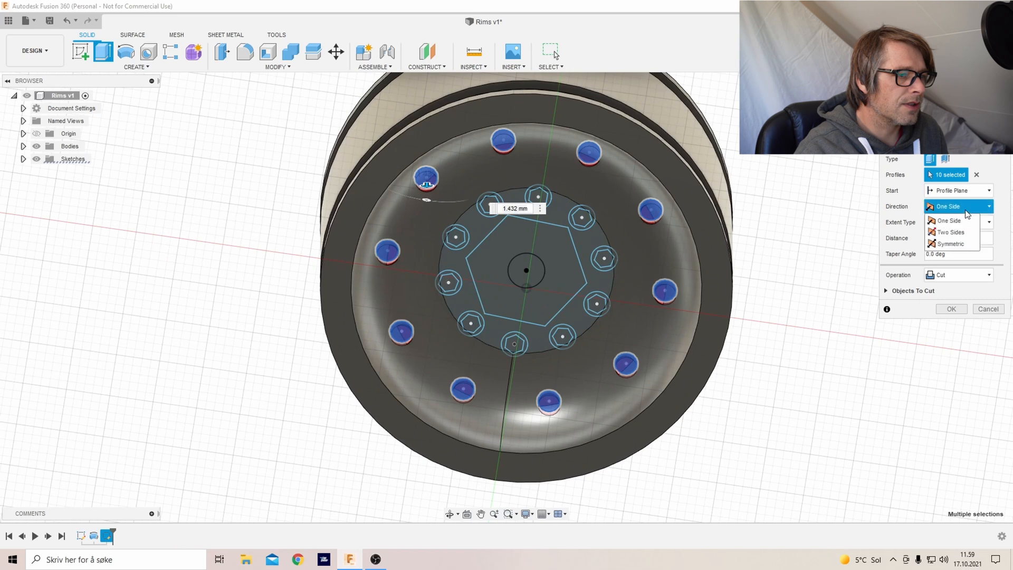
left_click(949, 232)
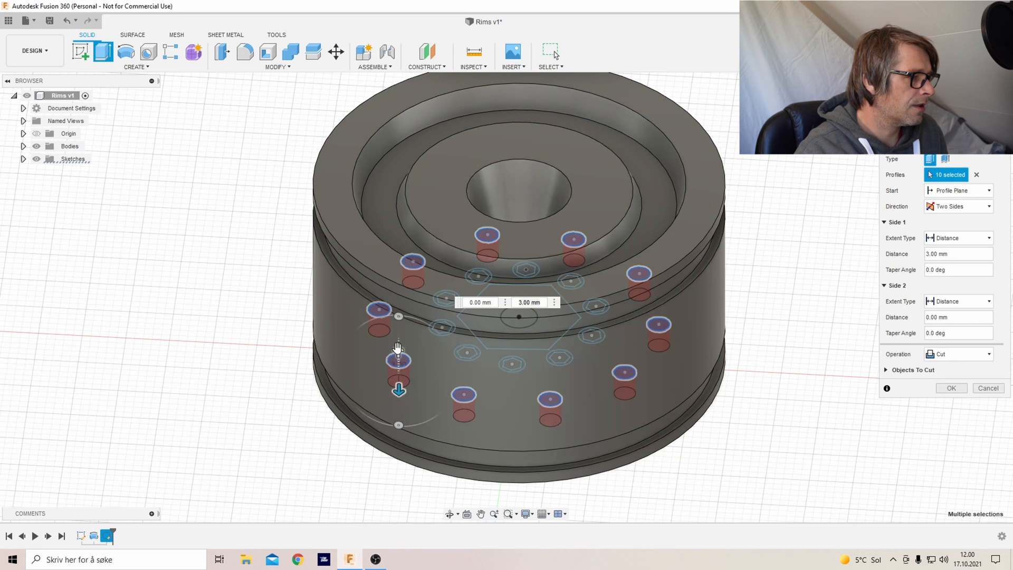
left_click_drag(399, 388, 399, 236)
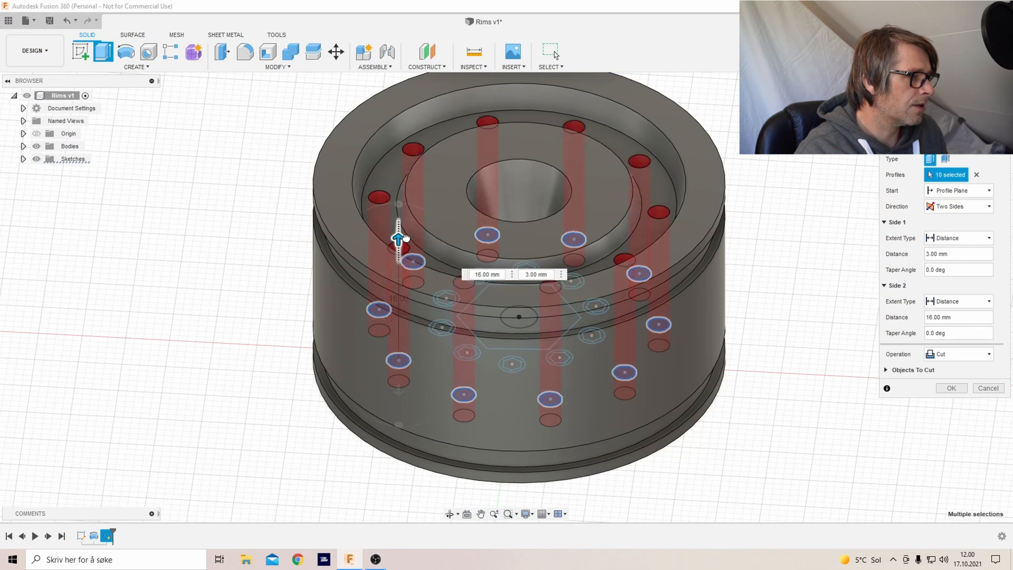
left_click(950, 389)
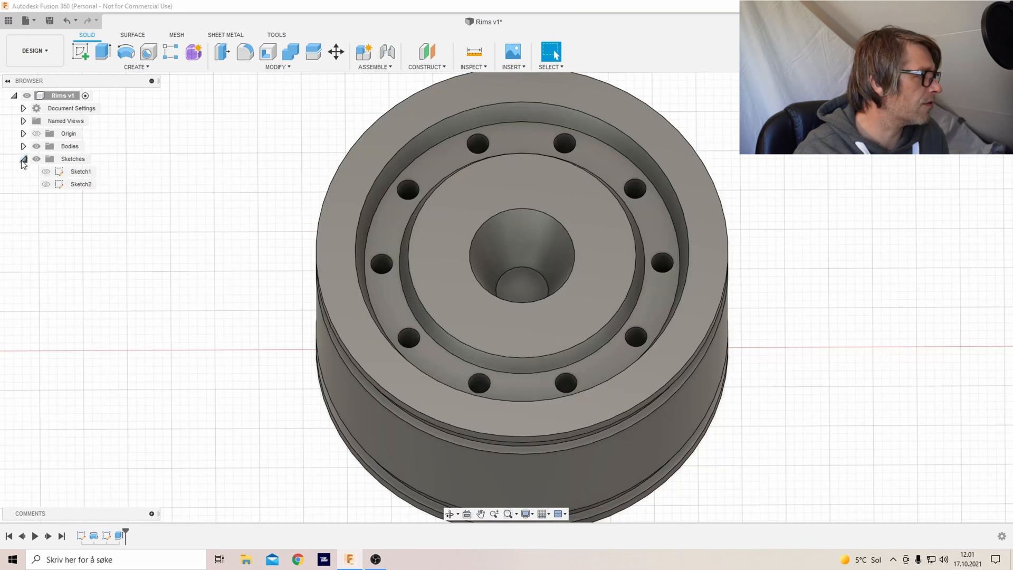
Reopen Sketch1, slant the inner step wall outward at the top, and finish the sketch.
left_click(80, 170)
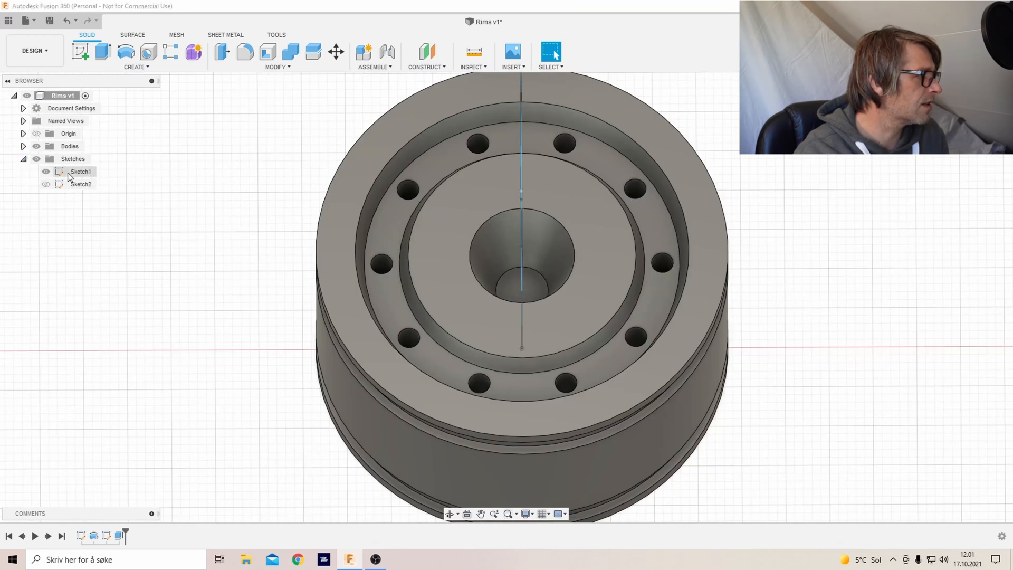
right_click(80, 171)
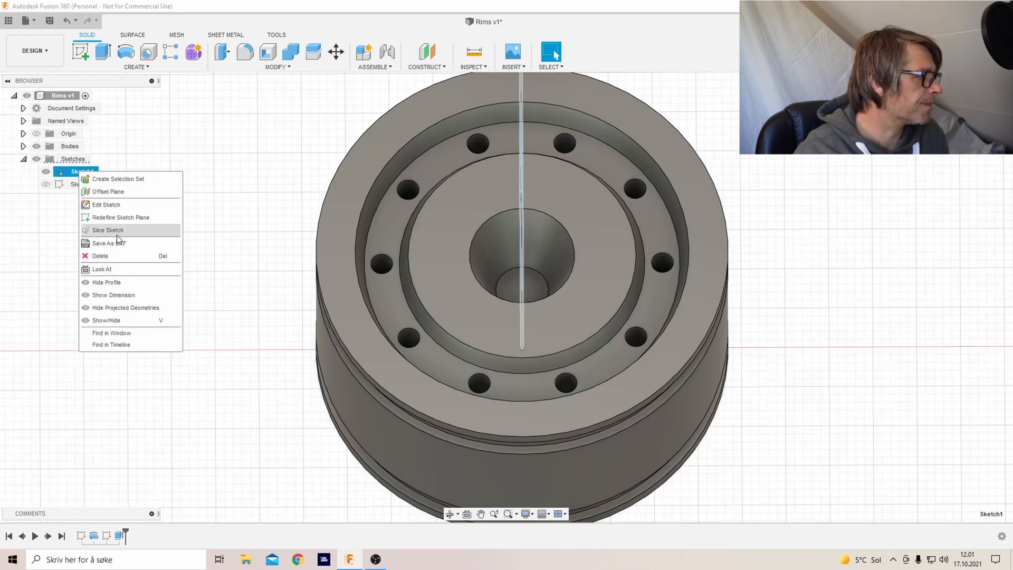
left_click(106, 204)
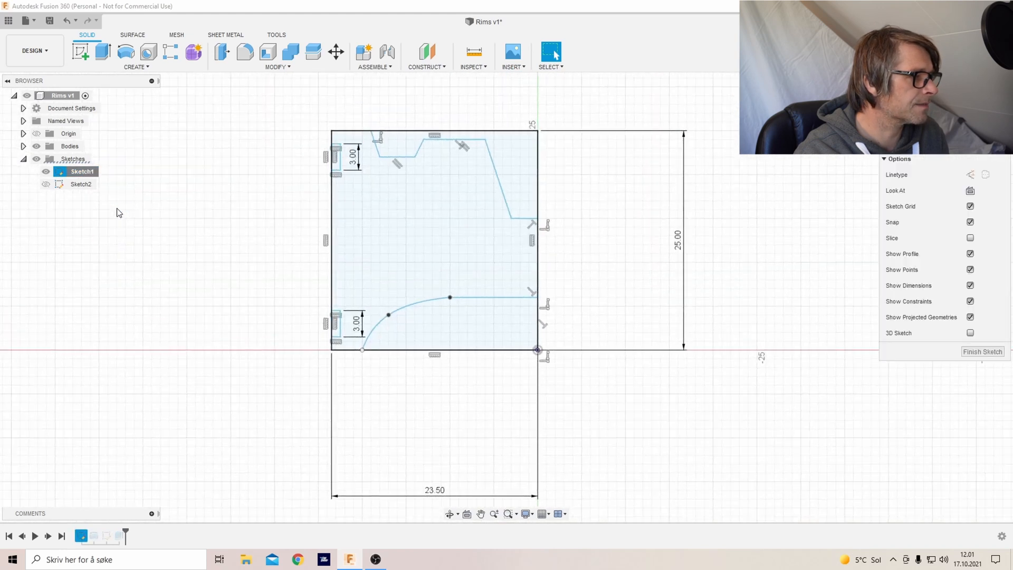
double_click(80, 171)
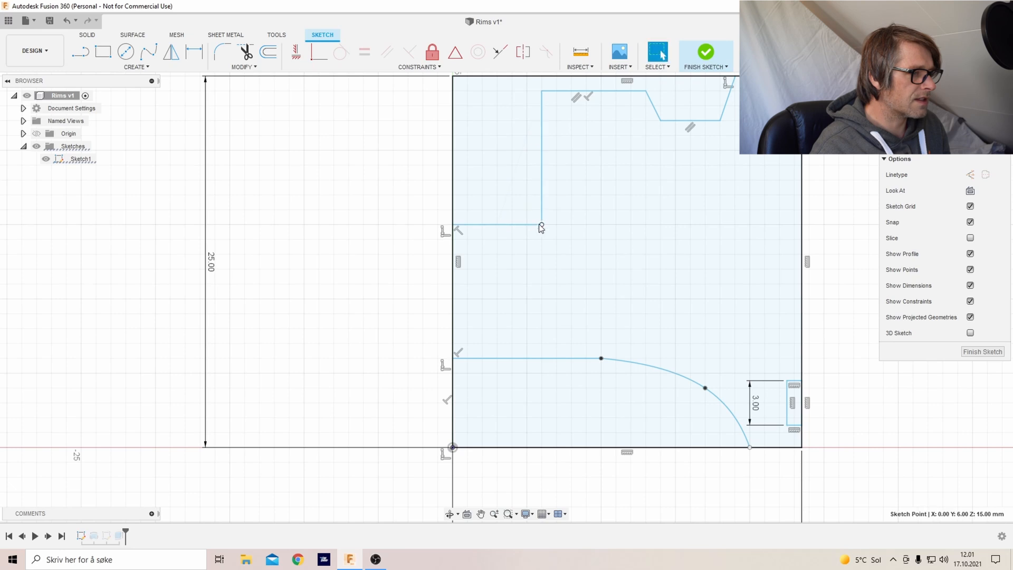
left_click_drag(541, 227, 555, 92)
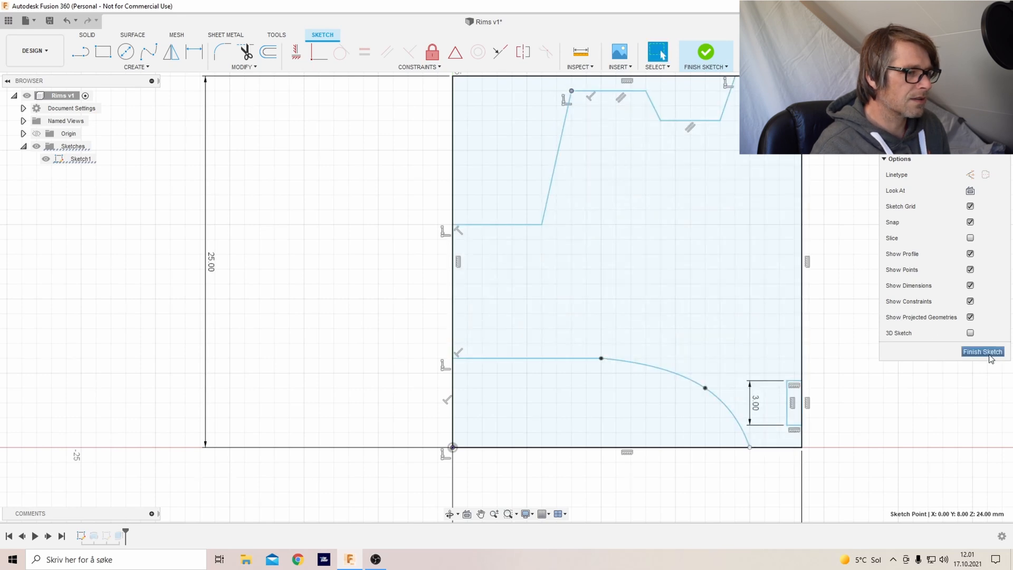
left_click(982, 350)
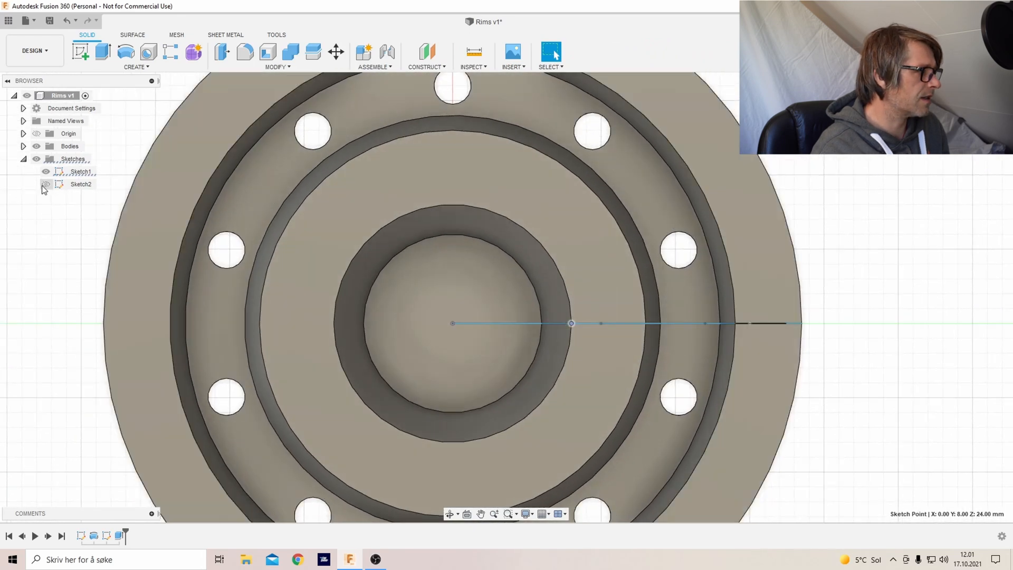
Show Sketch2, hide Body1 and move the hex bolt-head outline 1.50 mm toward the centre.
left_click(45, 183)
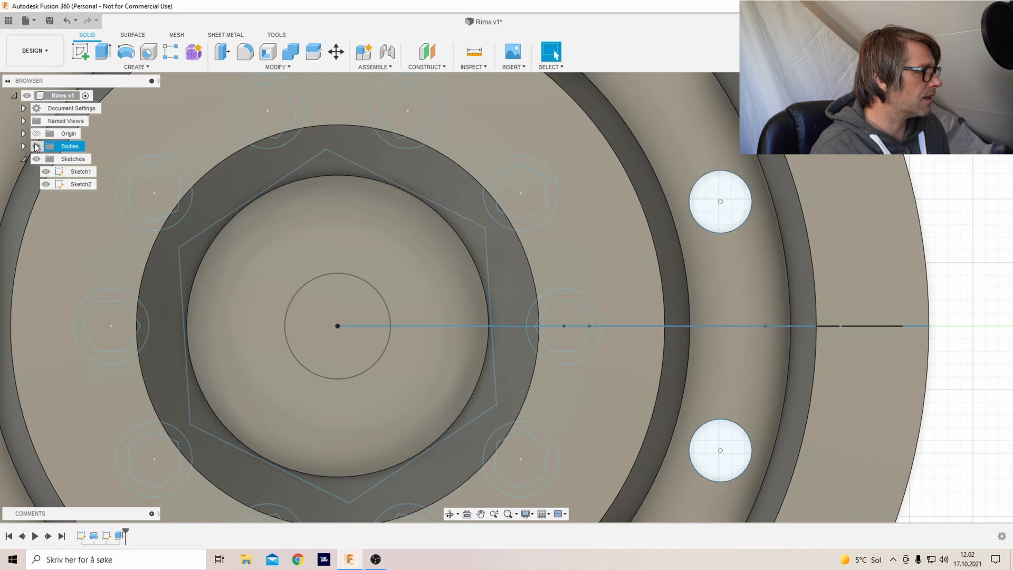
left_click(22, 146)
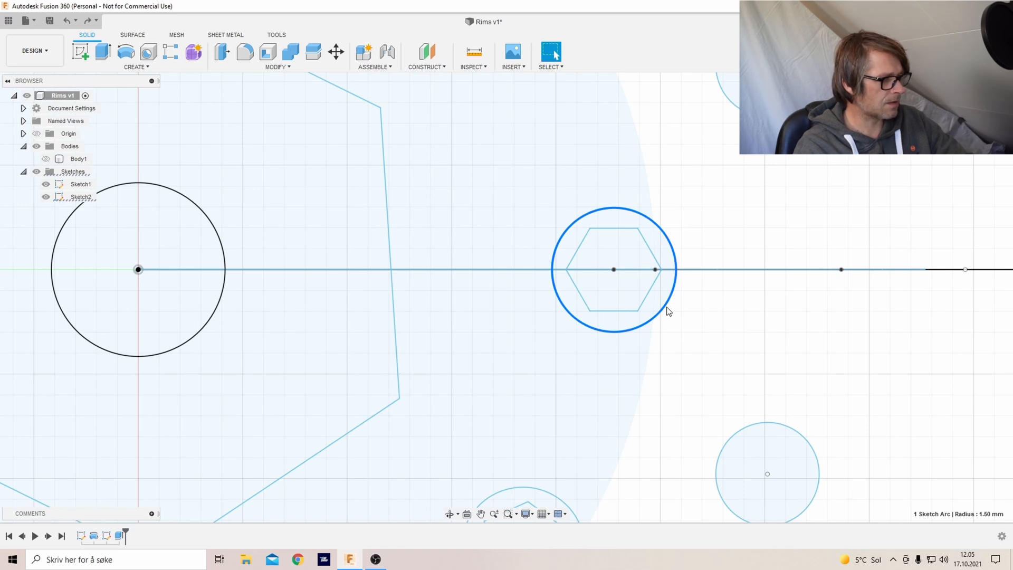
left_click(617, 245)
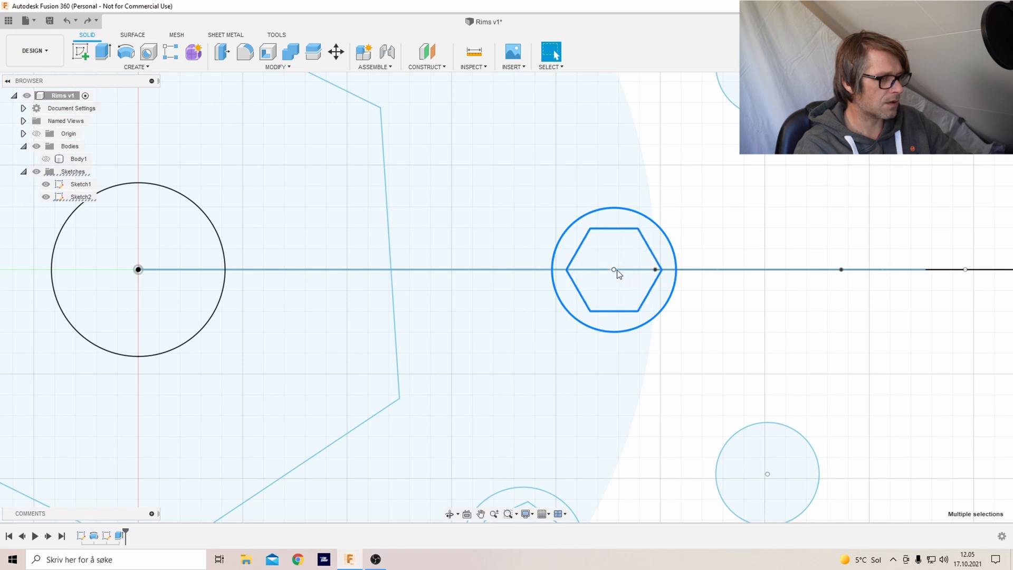
right_click(614, 270)
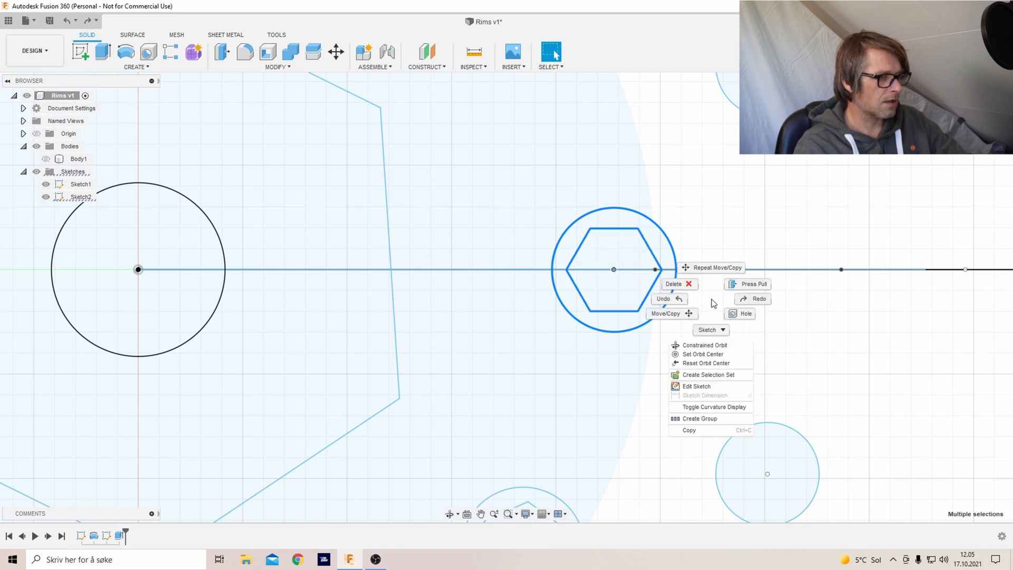
left_click(668, 313)
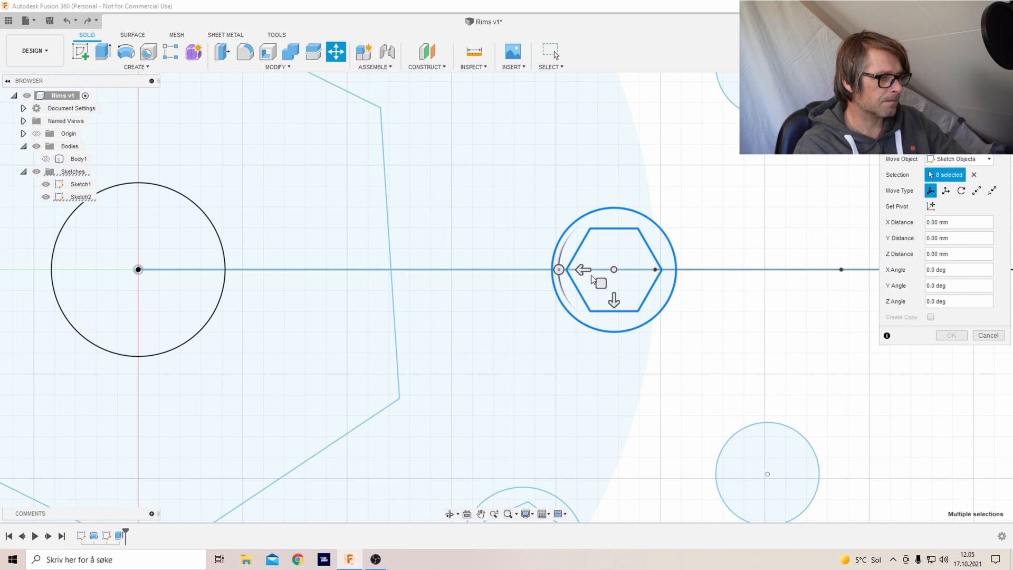
left_click_drag(583, 270, 539, 268)
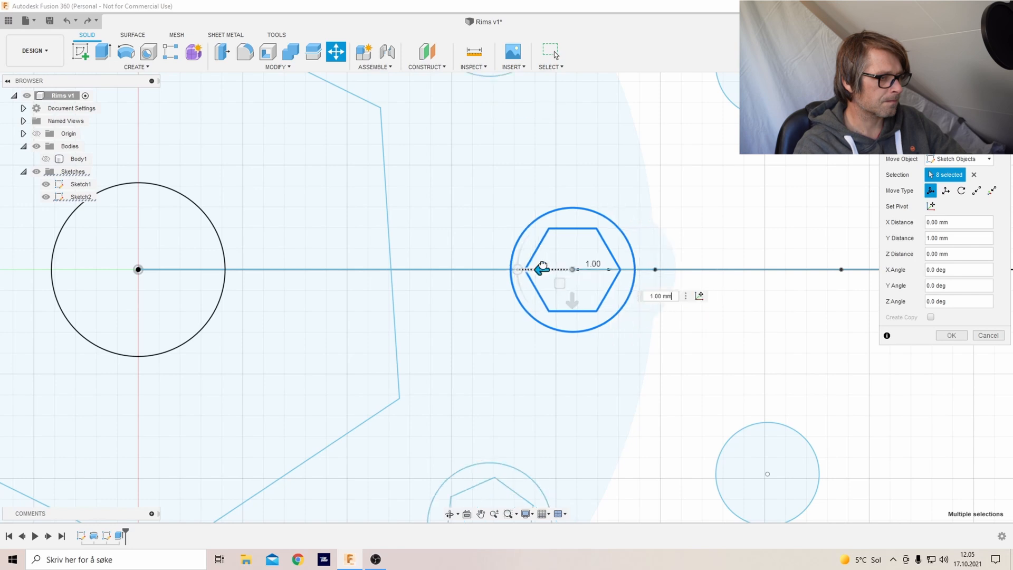
type("1.50")
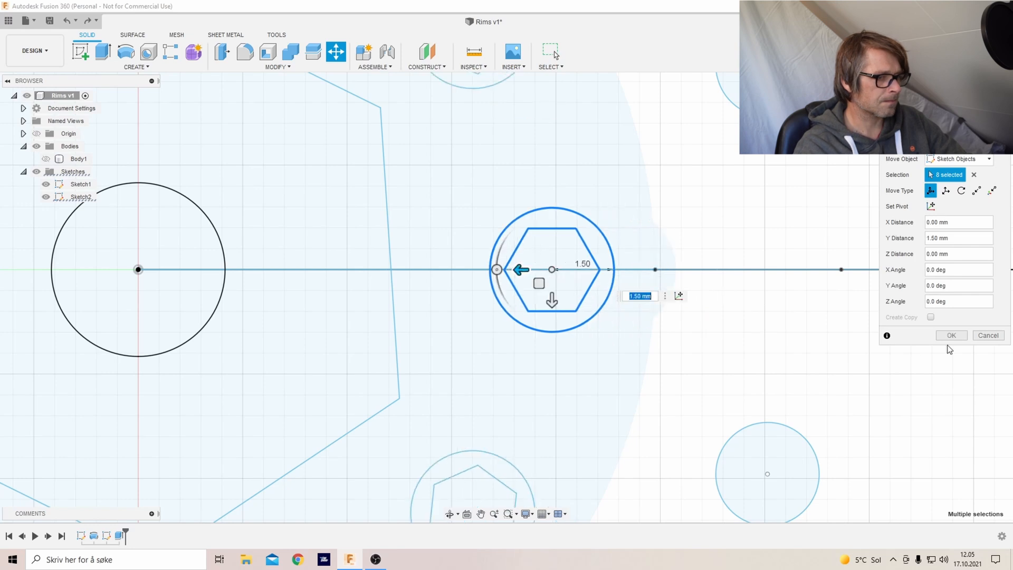
left_click(951, 335)
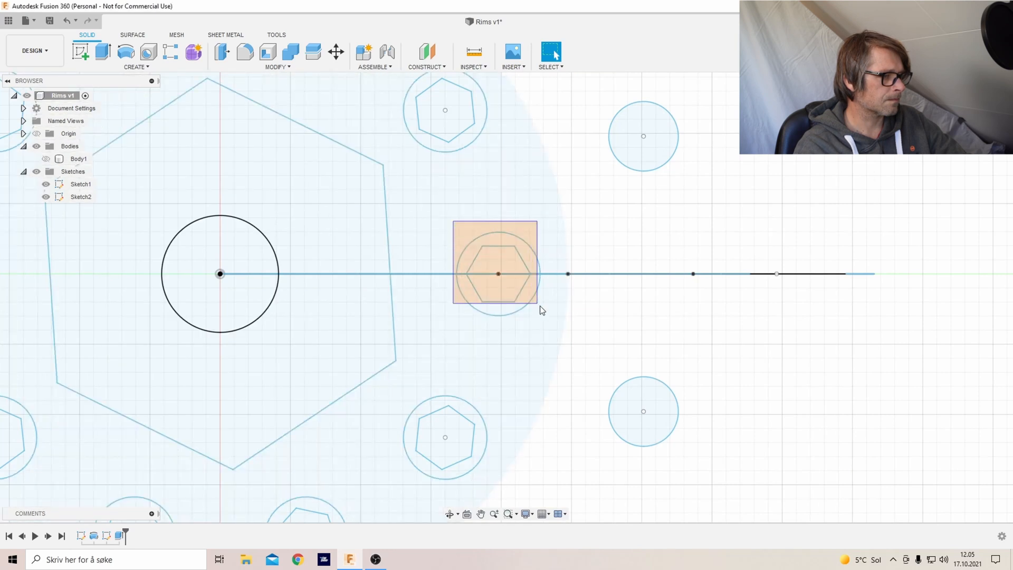
Finish the bolt-head sketch with ten hex-in-circle outlines over the hub.
left_click(497, 274)
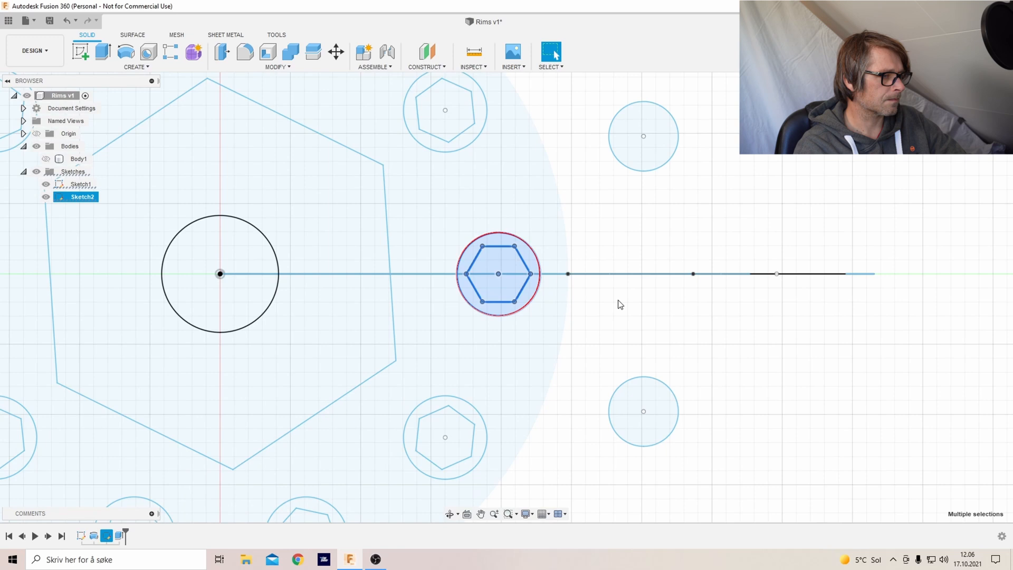
left_click(335, 51)
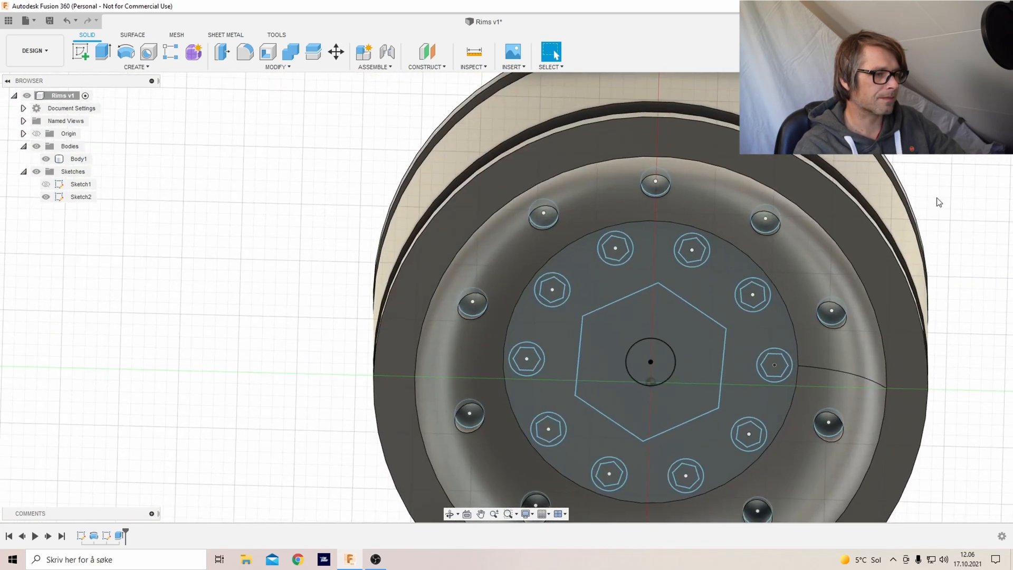
Cut the centre circle into the hub, then begin extruding the hexagon recess.
right_click(651, 361)
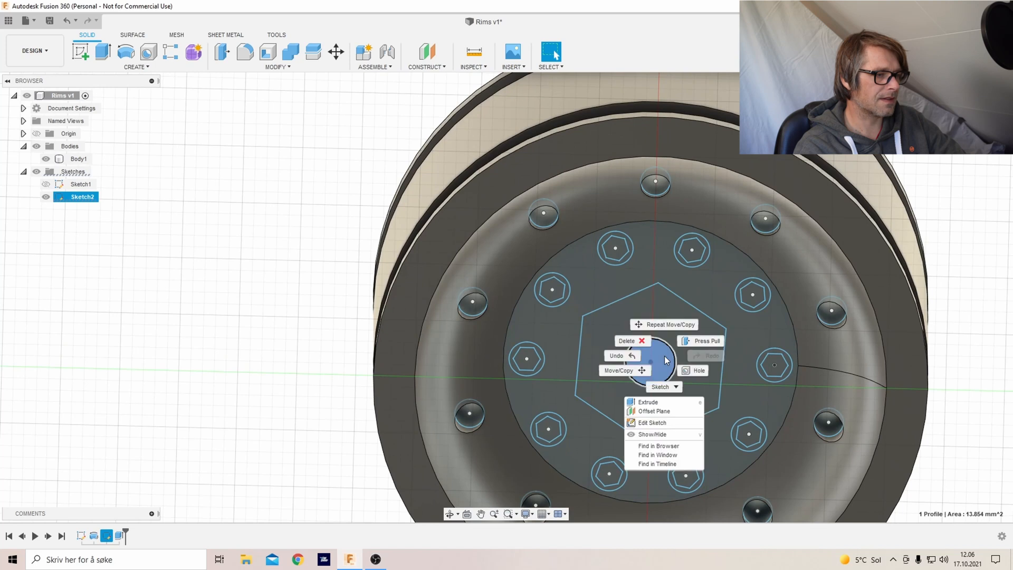
left_click(648, 402)
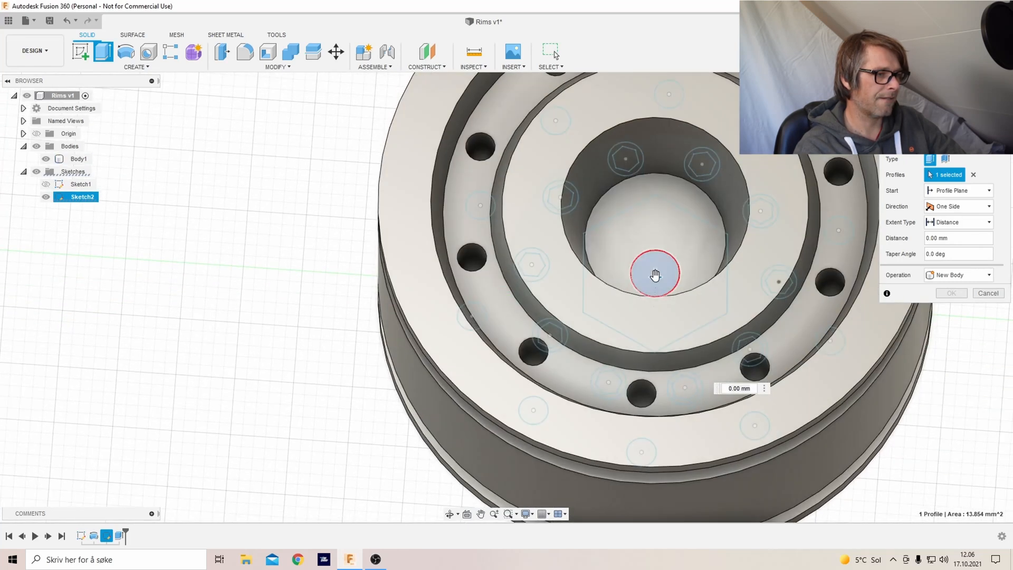
left_click_drag(654, 275, 654, 243)
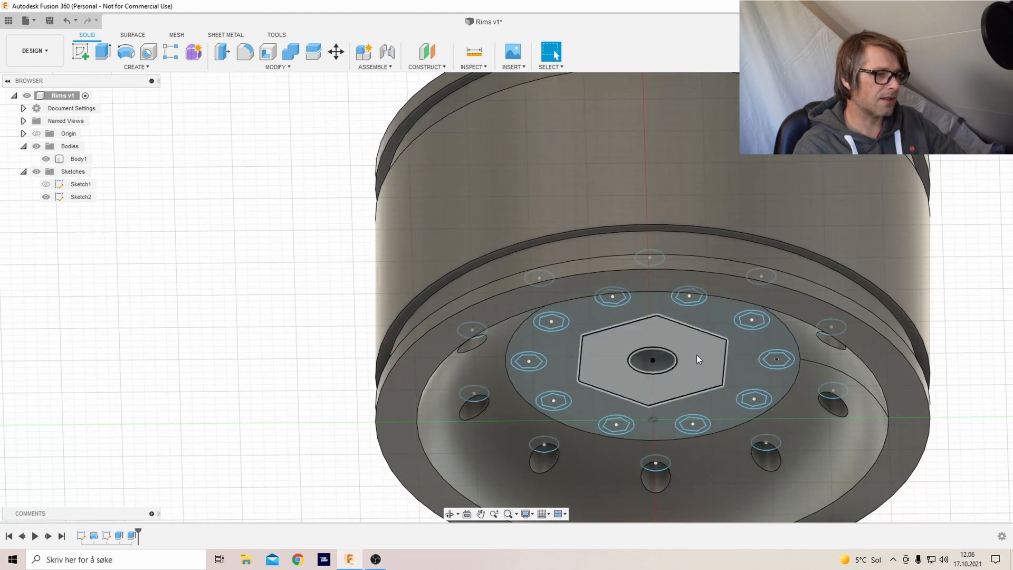
right_click(653, 359)
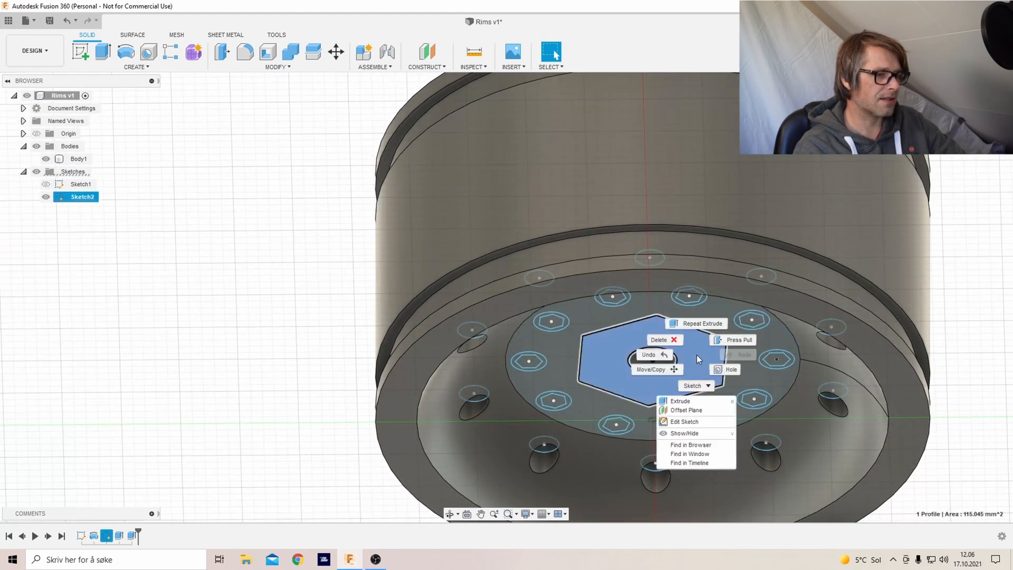
left_click(679, 401)
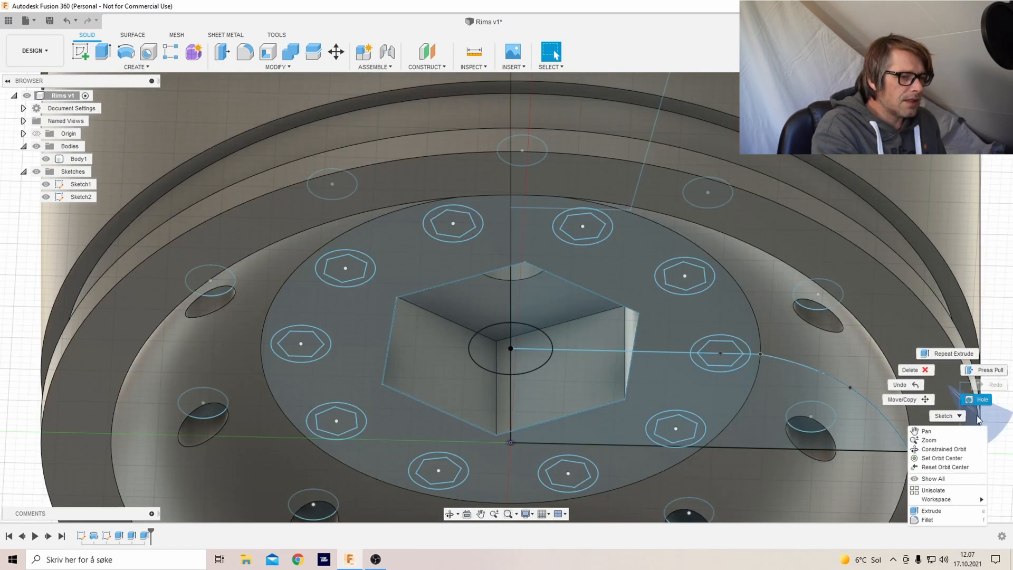
Extrude the ten bolt-head ring profiles with an offset start of 3.
left_click(930, 510)
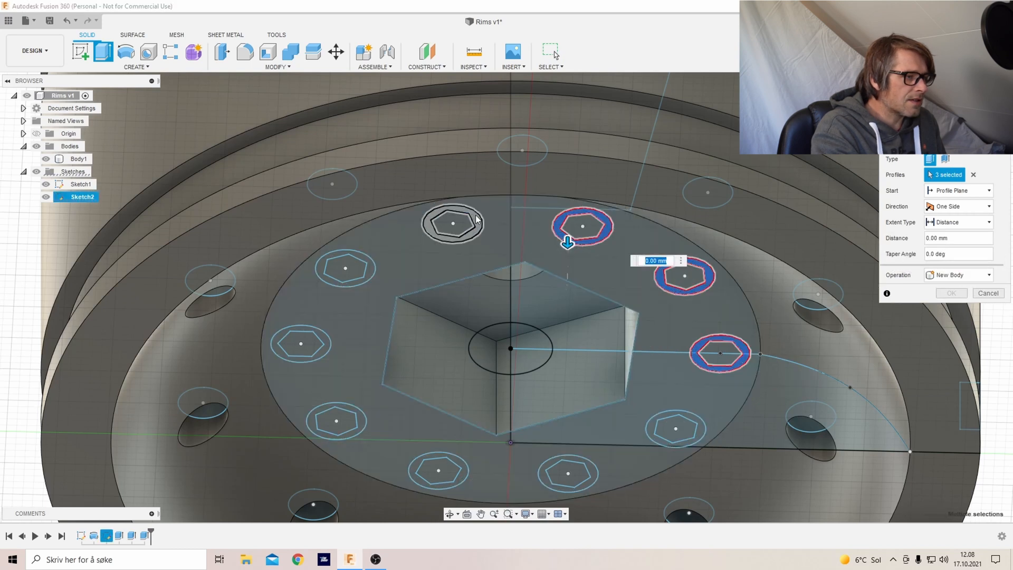
left_click(452, 223)
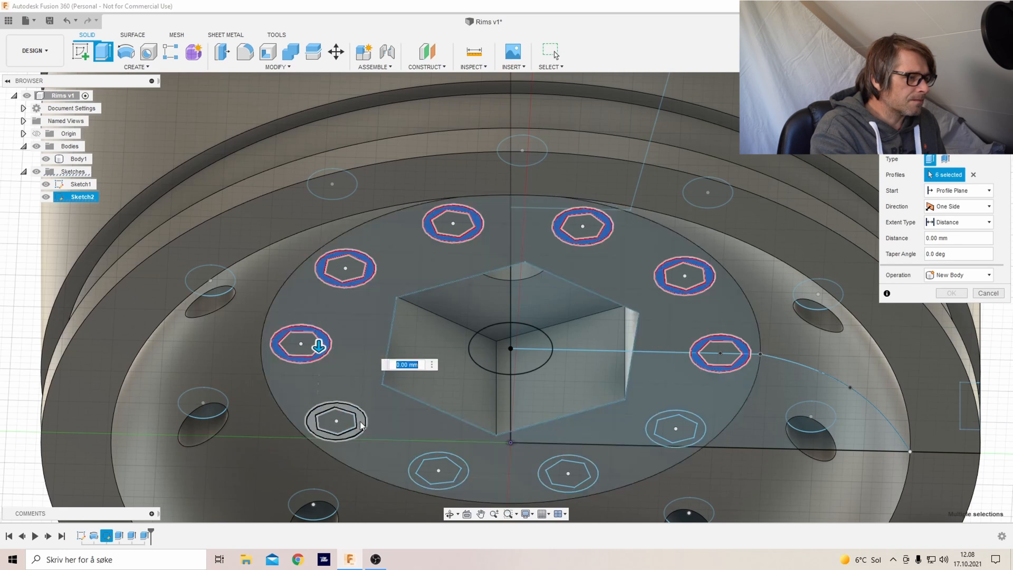
left_click(336, 421)
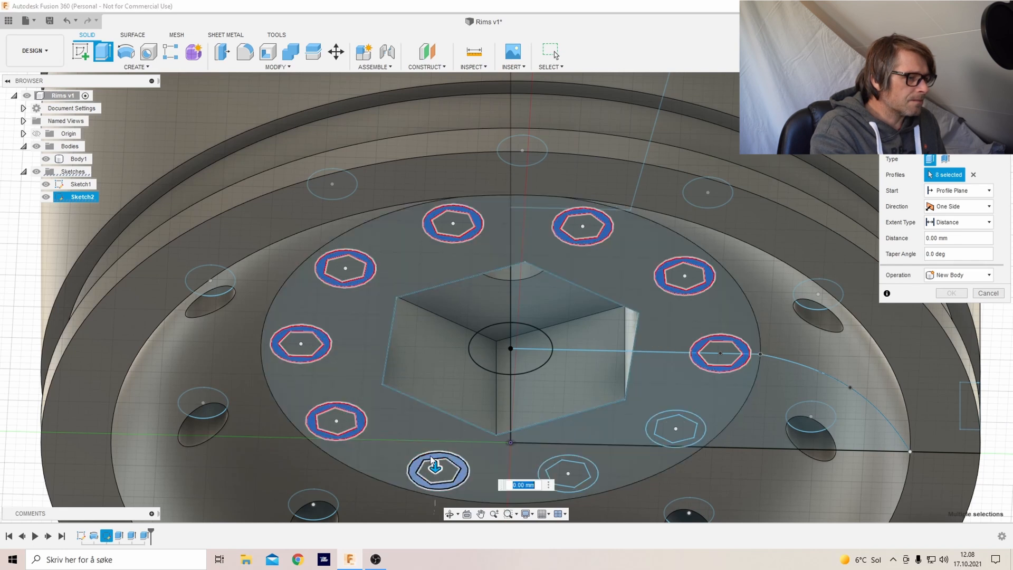
left_click(675, 429)
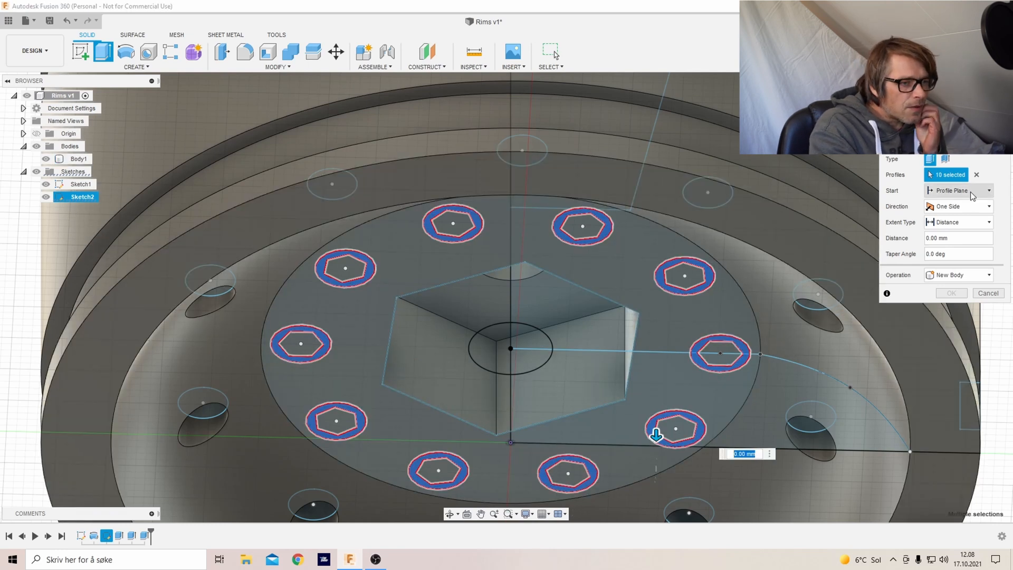
left_click(958, 189)
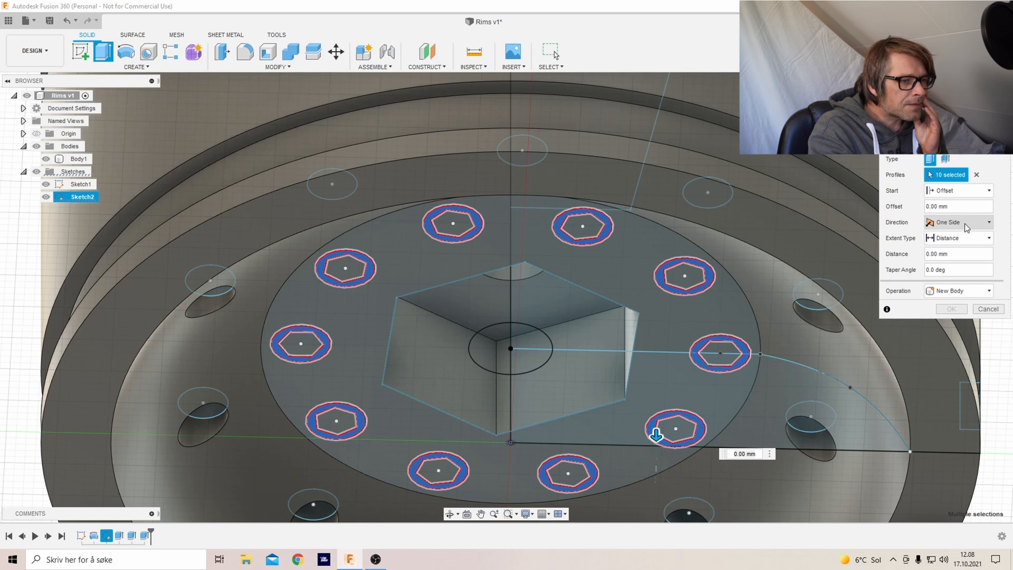
left_click(956, 206)
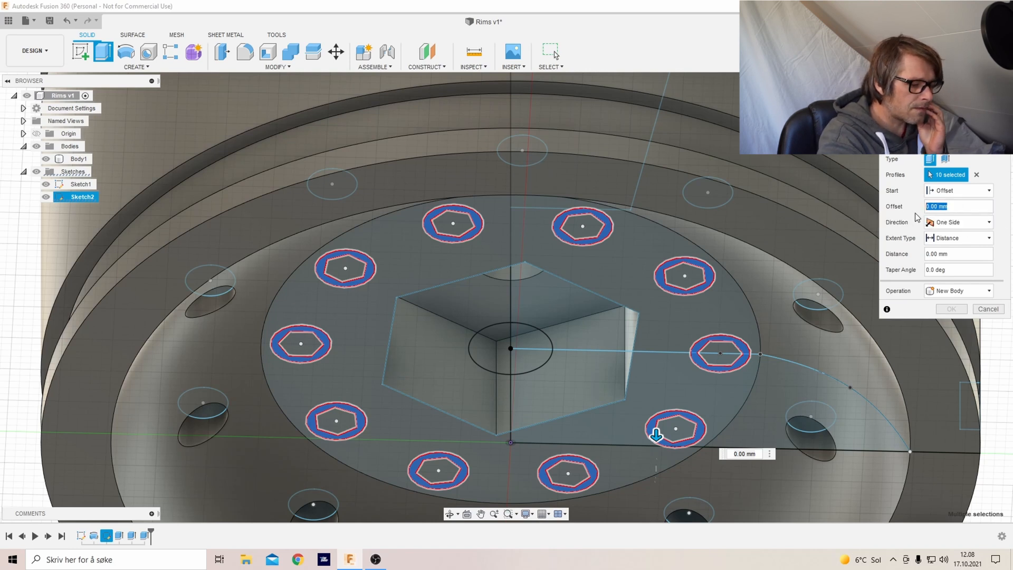
type("3")
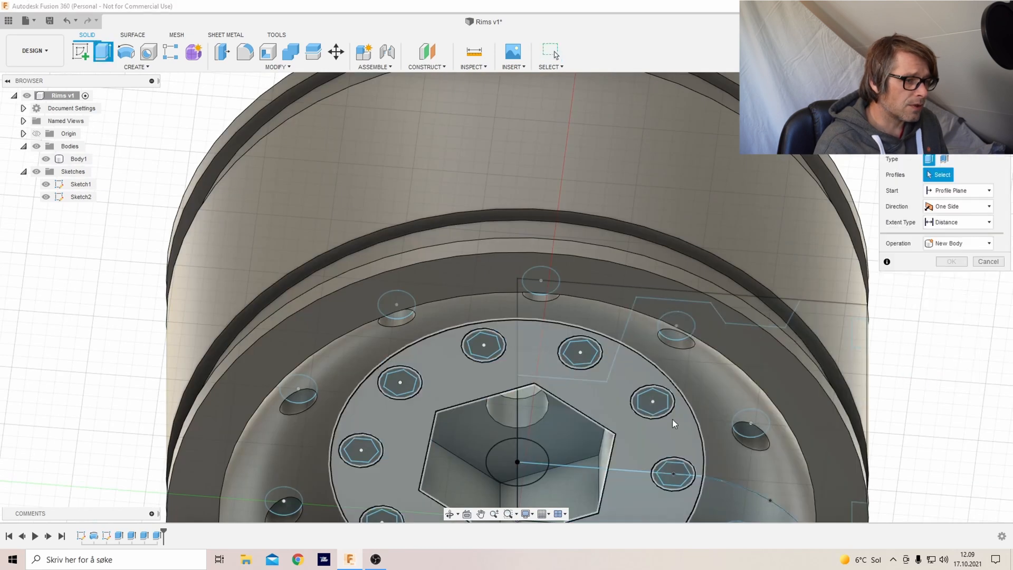
Select the bolt-head ring profiles, set an offset start, and enter values 0 and 0,5.
left_click(652, 401)
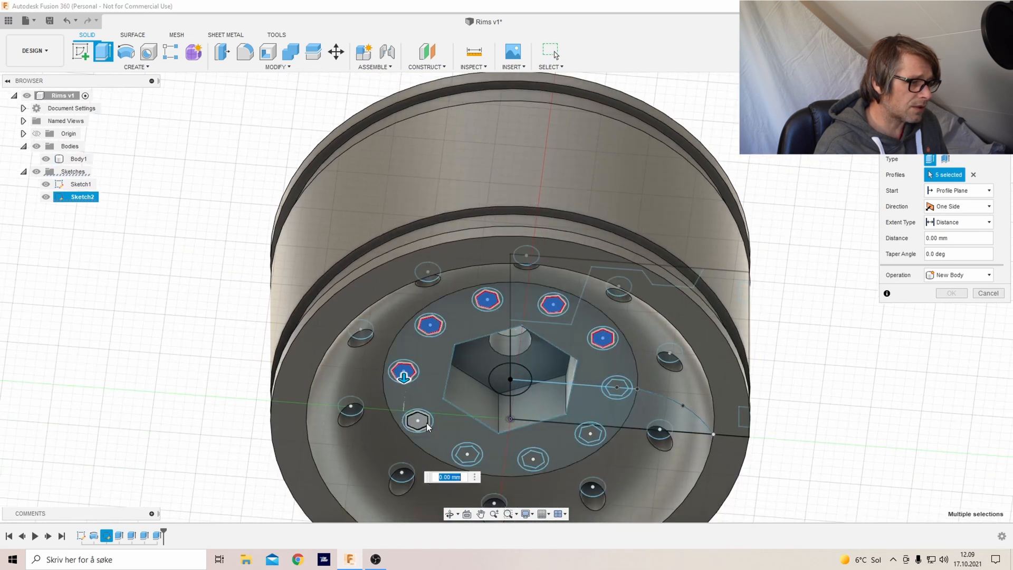
left_click(466, 456)
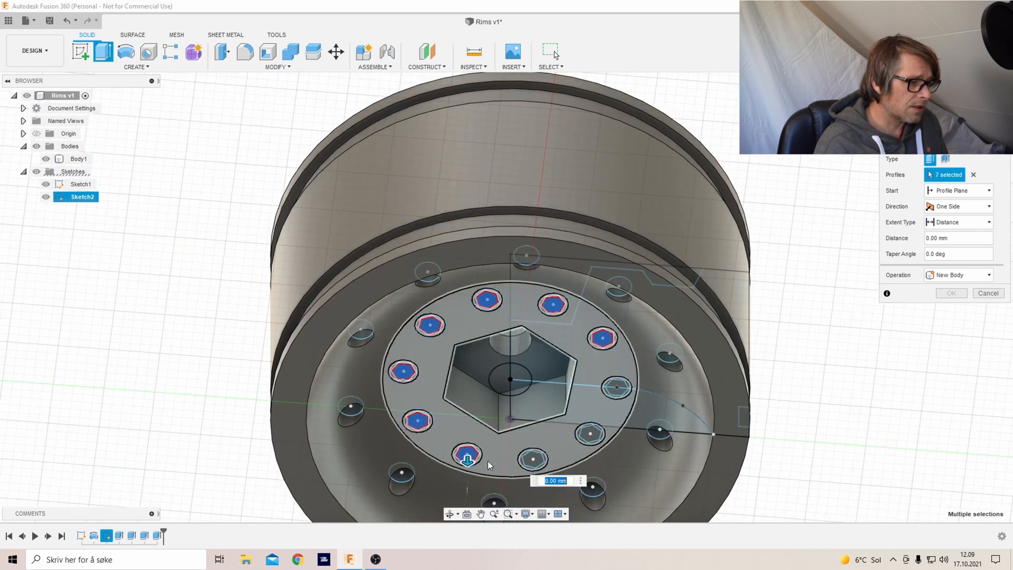
left_click(587, 432)
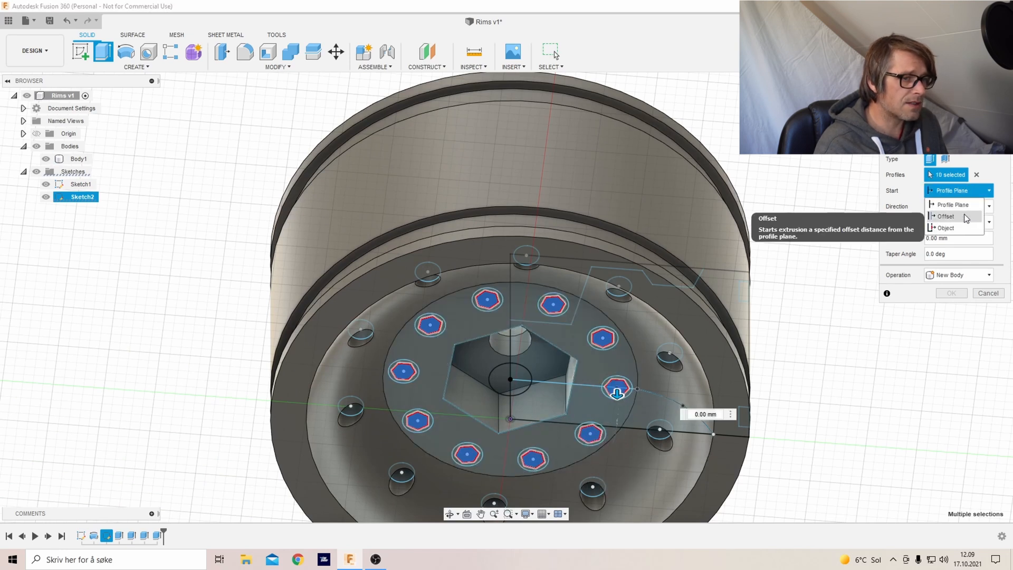
left_click(945, 216)
type("-18")
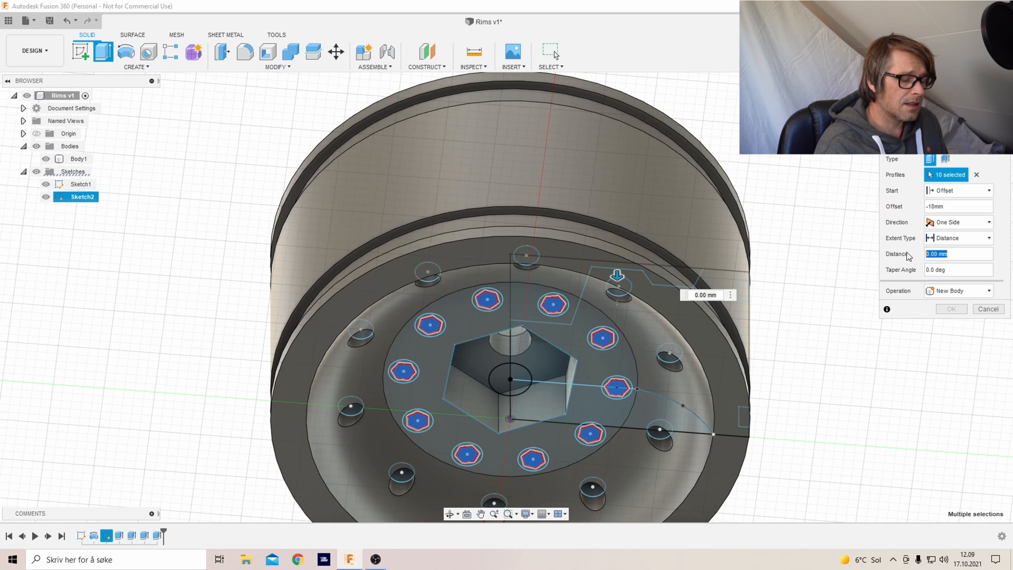
type("0")
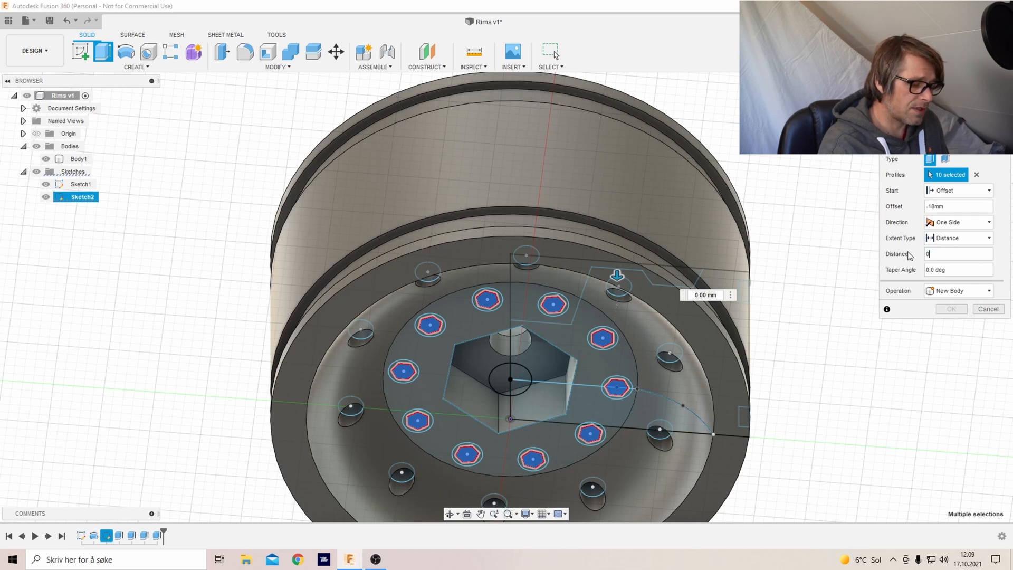
type("0,5")
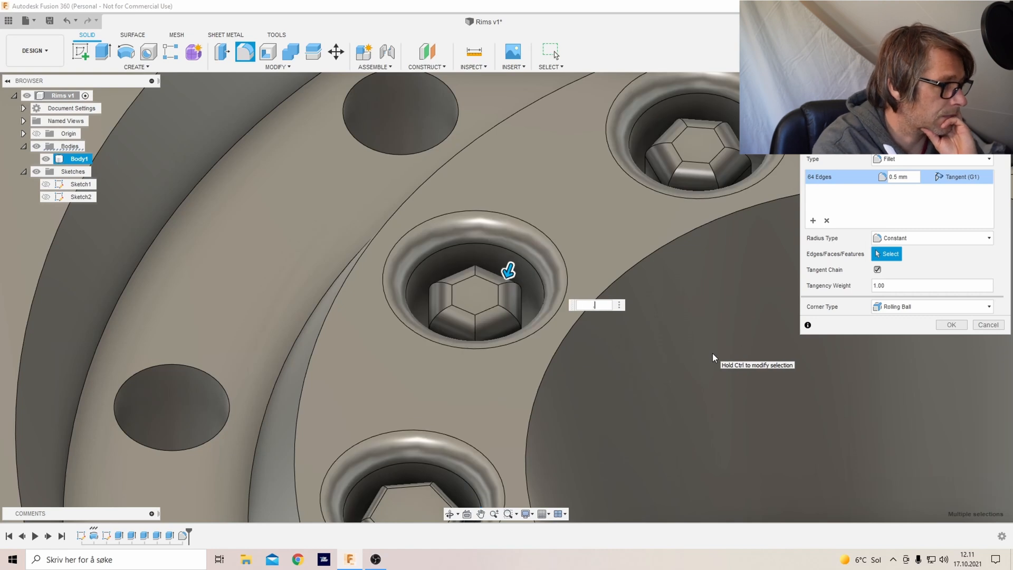
Fillet the 64 bolt-head edges at 0.2 mm and five circular hub edges at 0.5 mm.
type("0.2")
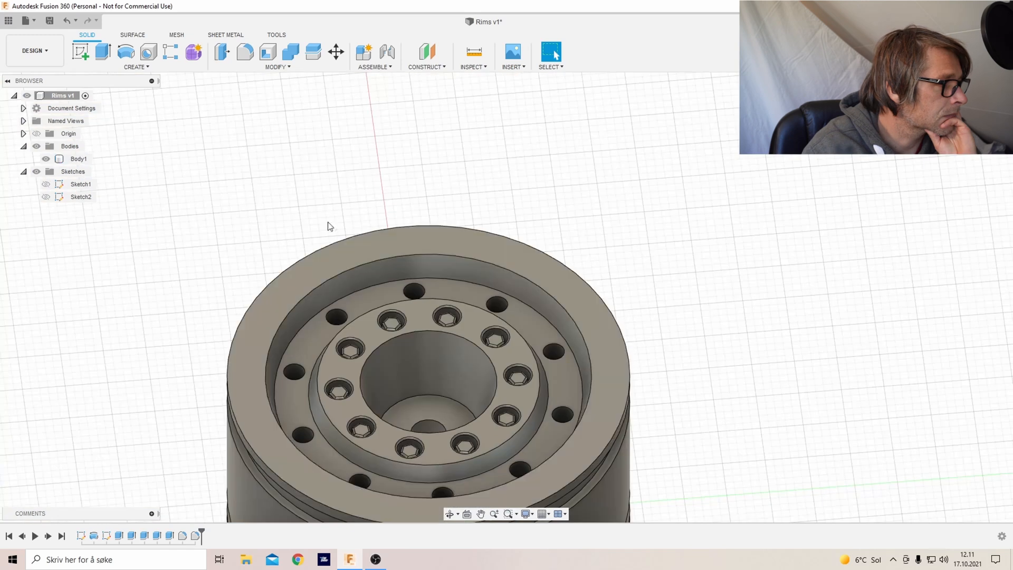
left_click(245, 51)
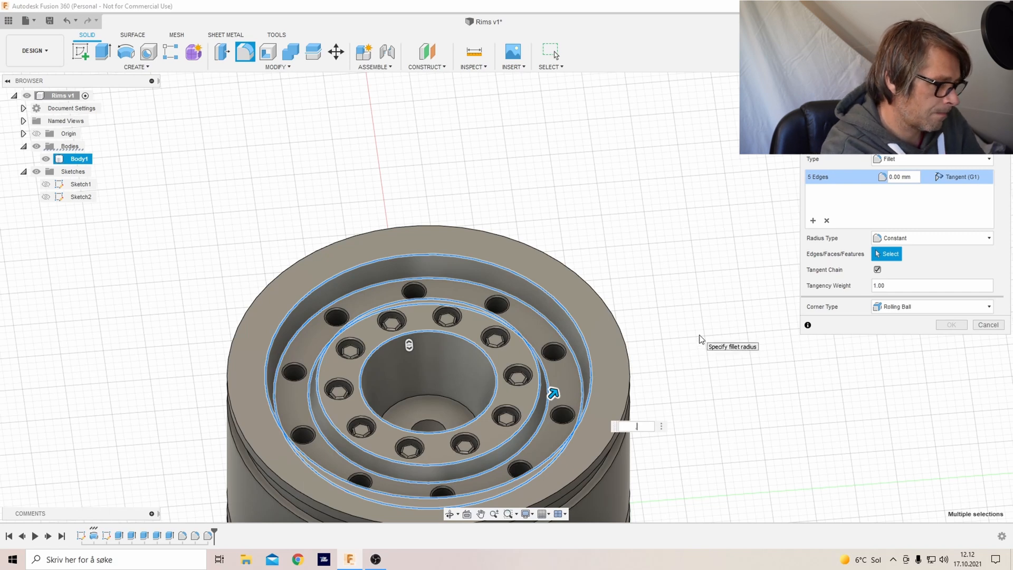
type("0.5")
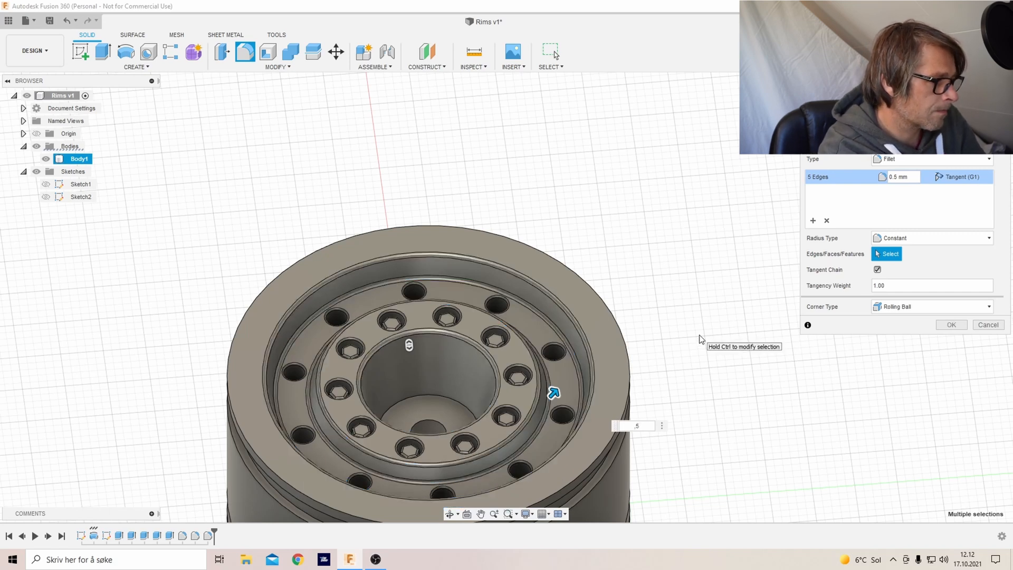